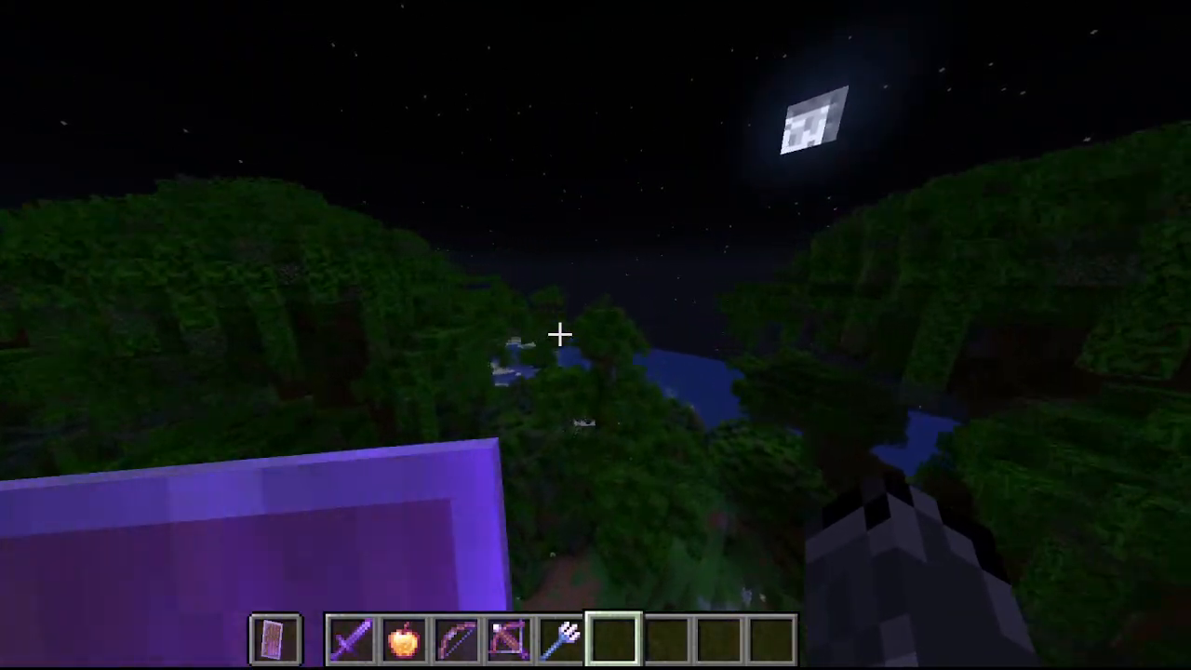
mouse_move(558, 335)
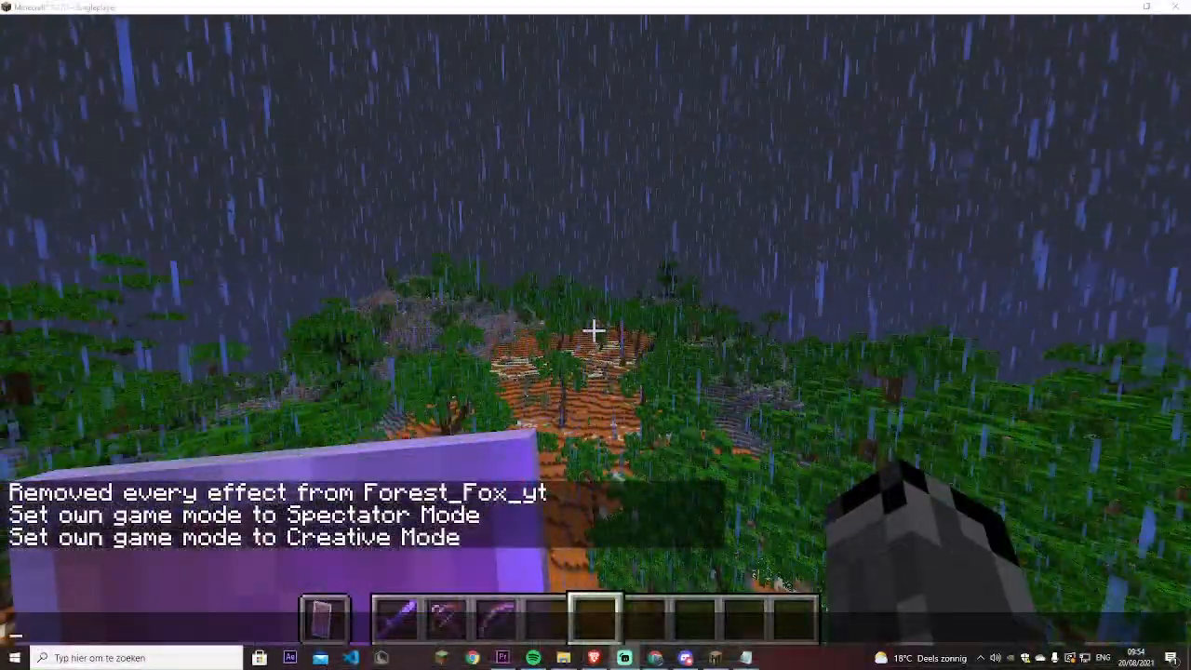
- Search for %appdata% to reach the AppData Roaming folder in File Explorer
click(7, 658)
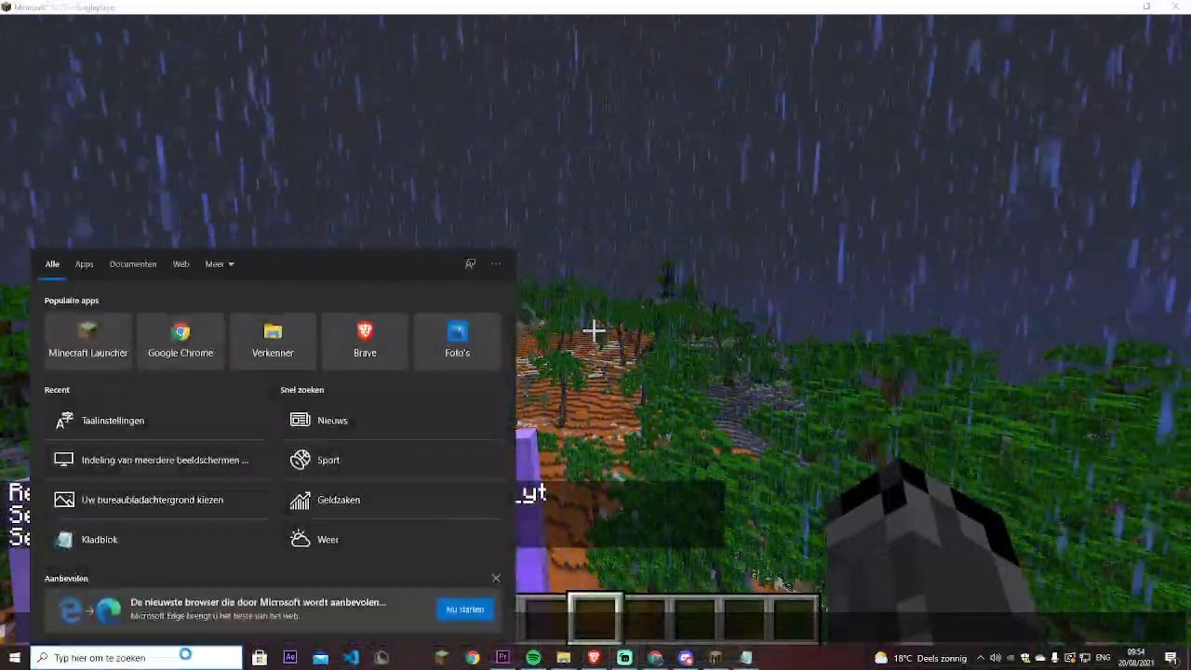
text(5)
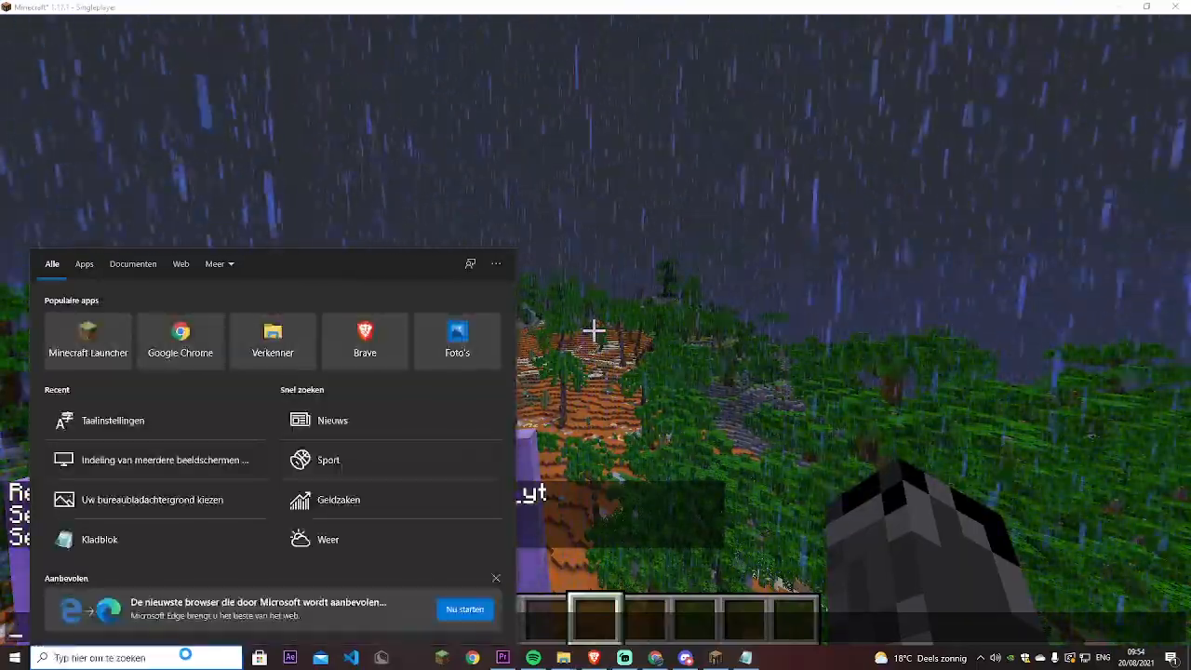
text(%appda)
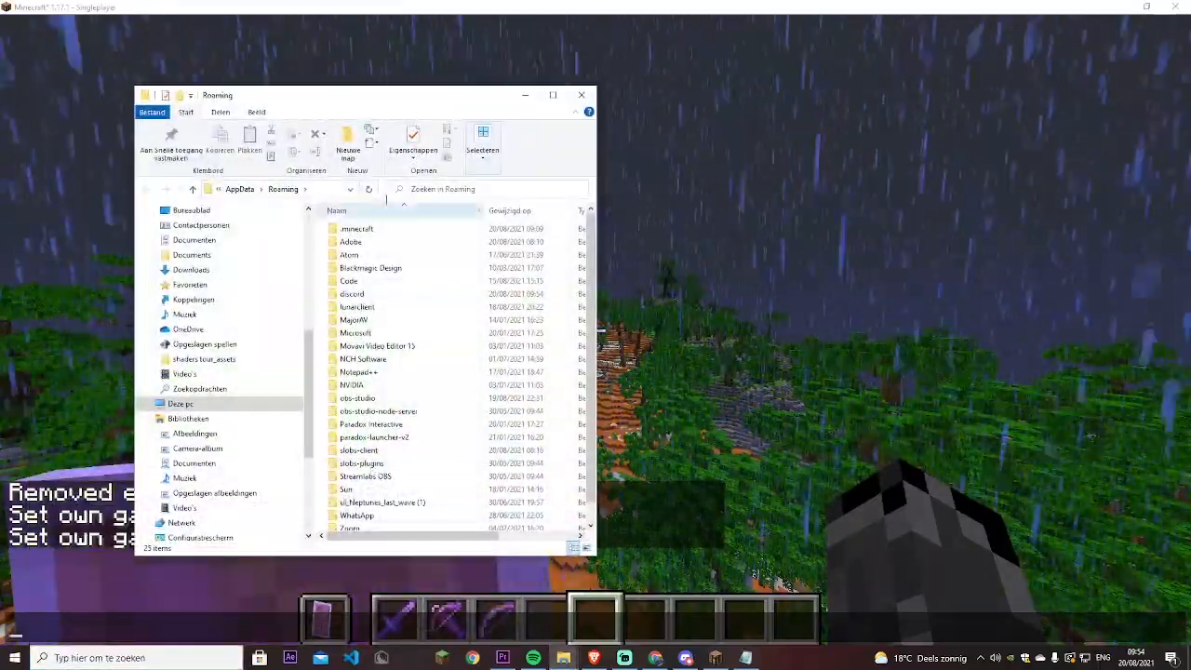
- Zip the Jungle Middle - 1.14 world folder from .minecraft saves via Kopiëren naar > Gecomprimeerde map
double_click(357, 228)
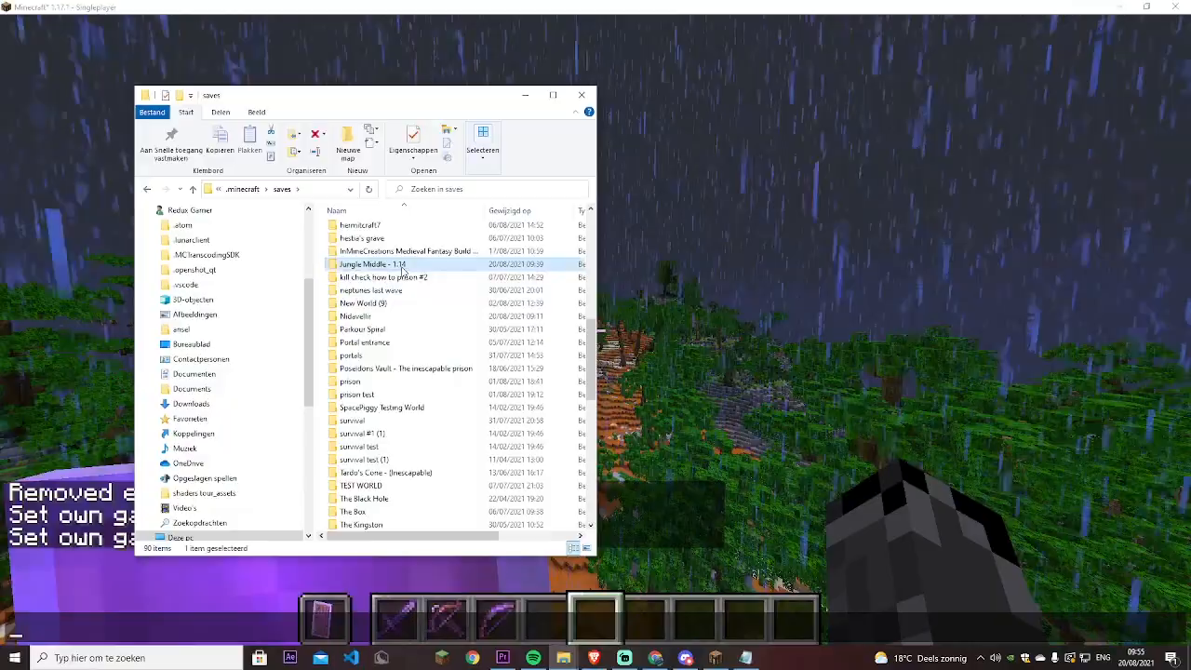
right_click(372, 264)
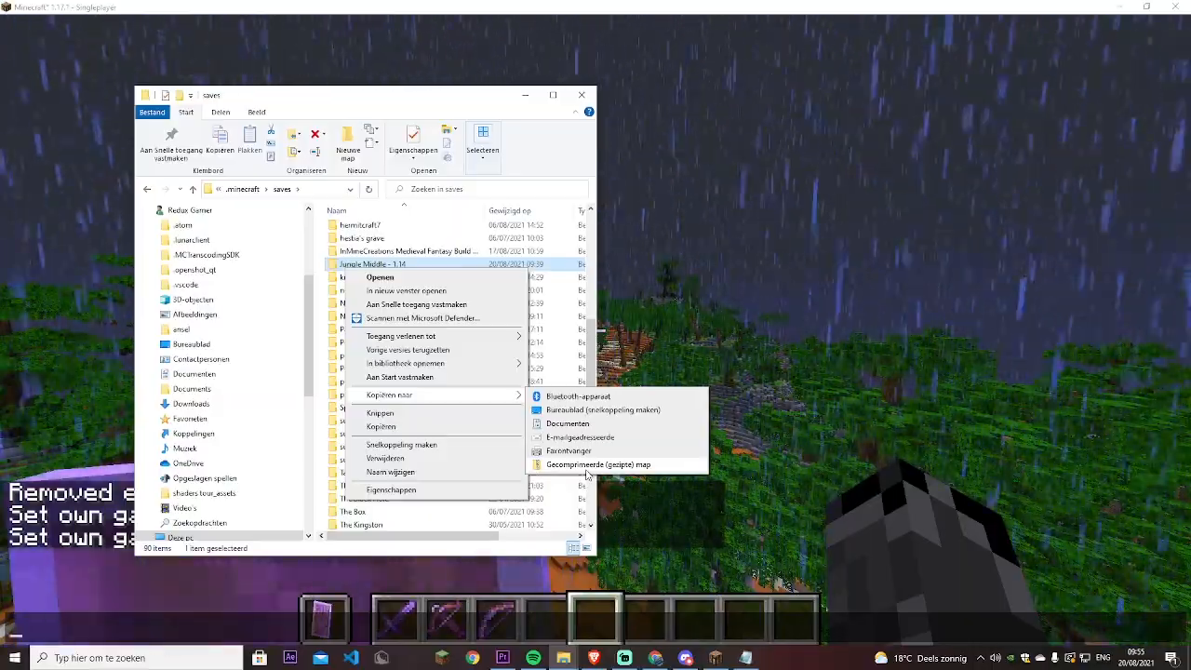
click(597, 464)
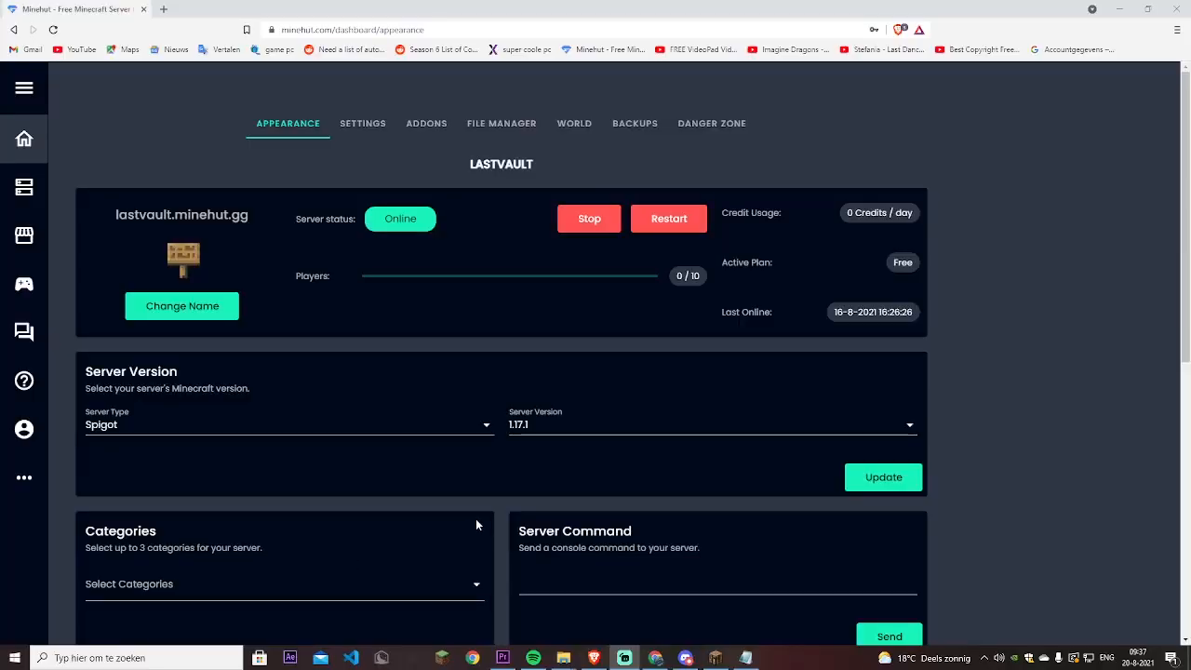
mouse_move(510, 393)
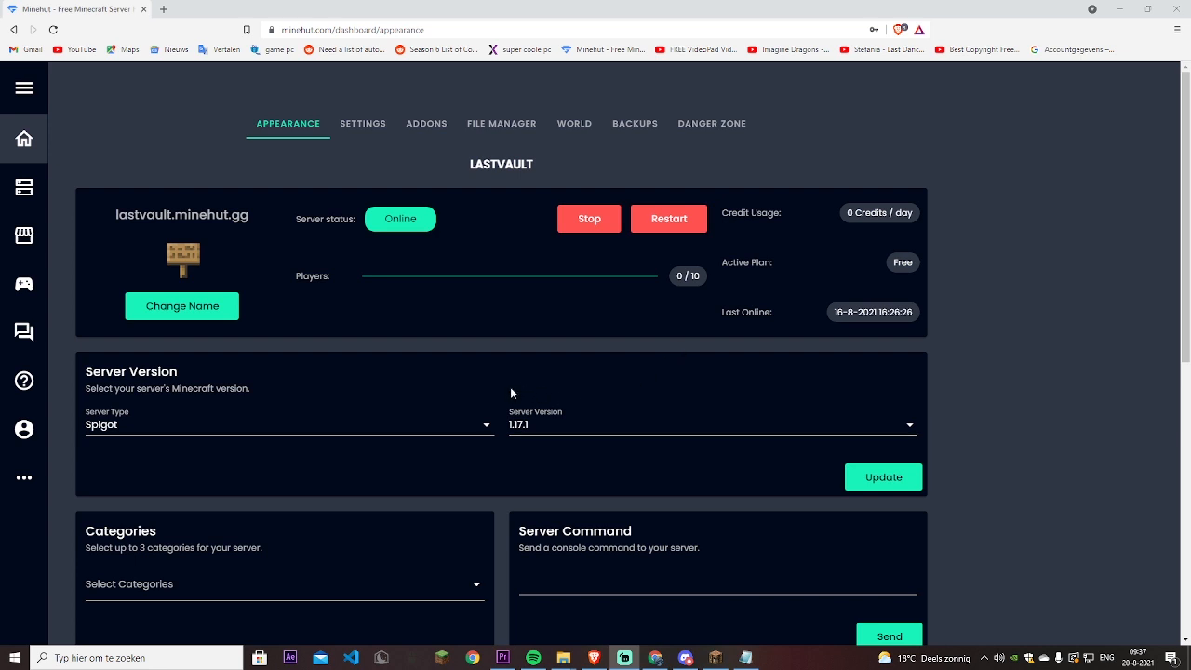
mouse_move(434, 355)
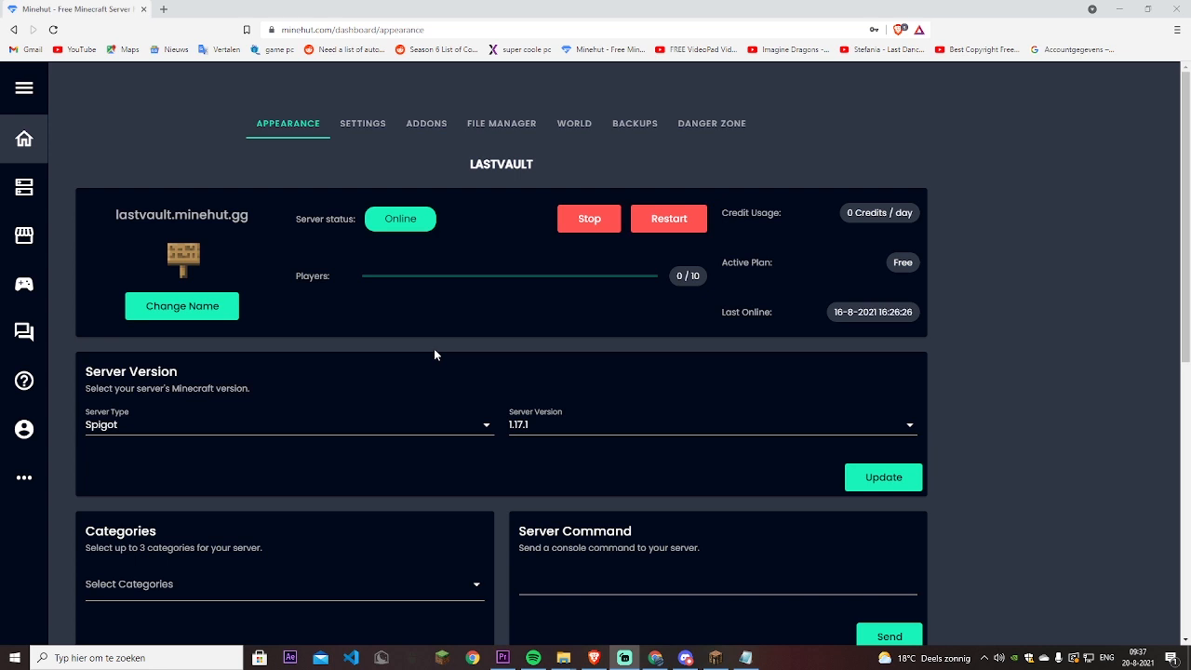
mouse_move(466, 152)
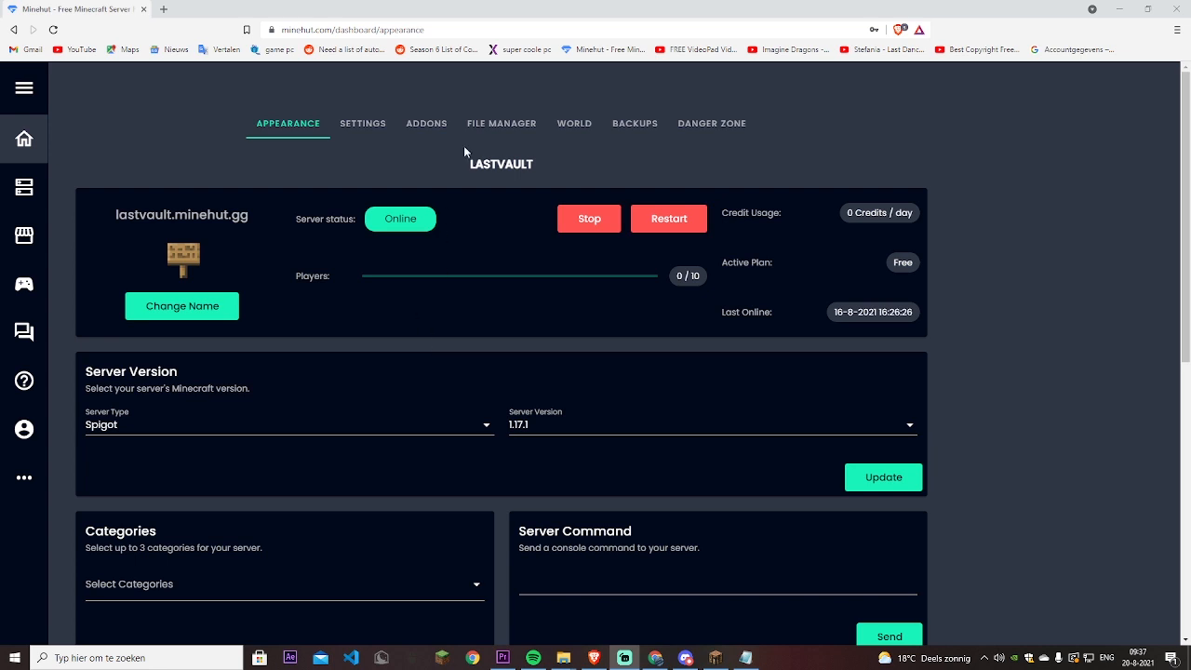
- Show the LASTVAULT server's add-ons page and scroll through the Installed list
click(426, 123)
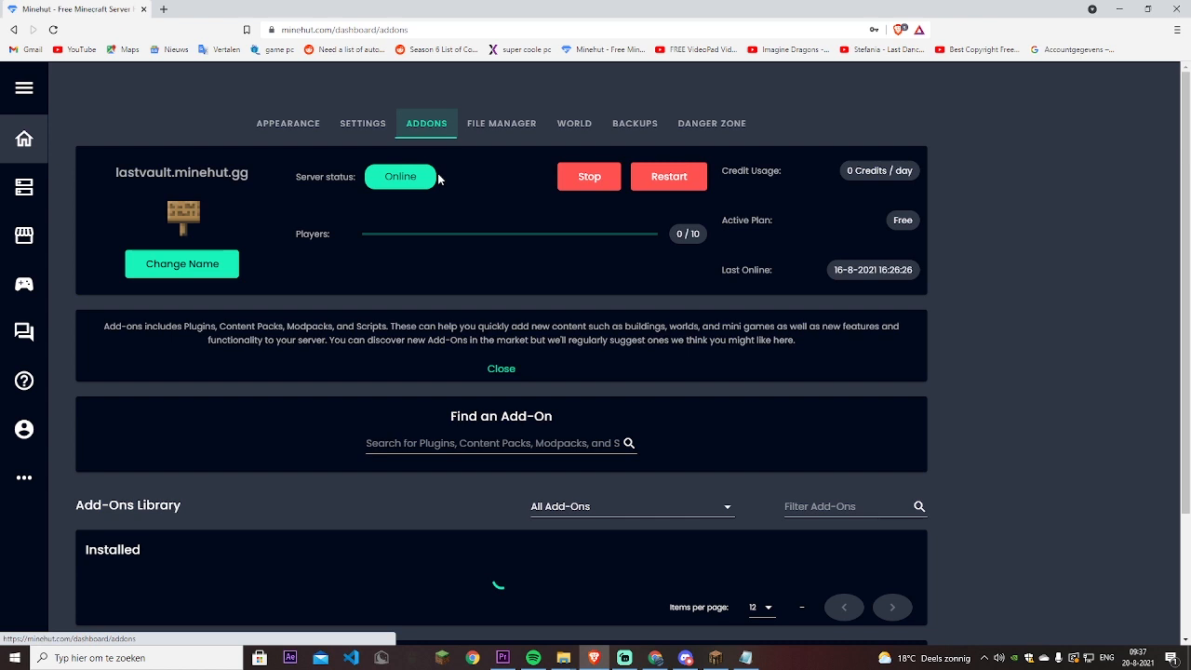
scroll(down, 3)
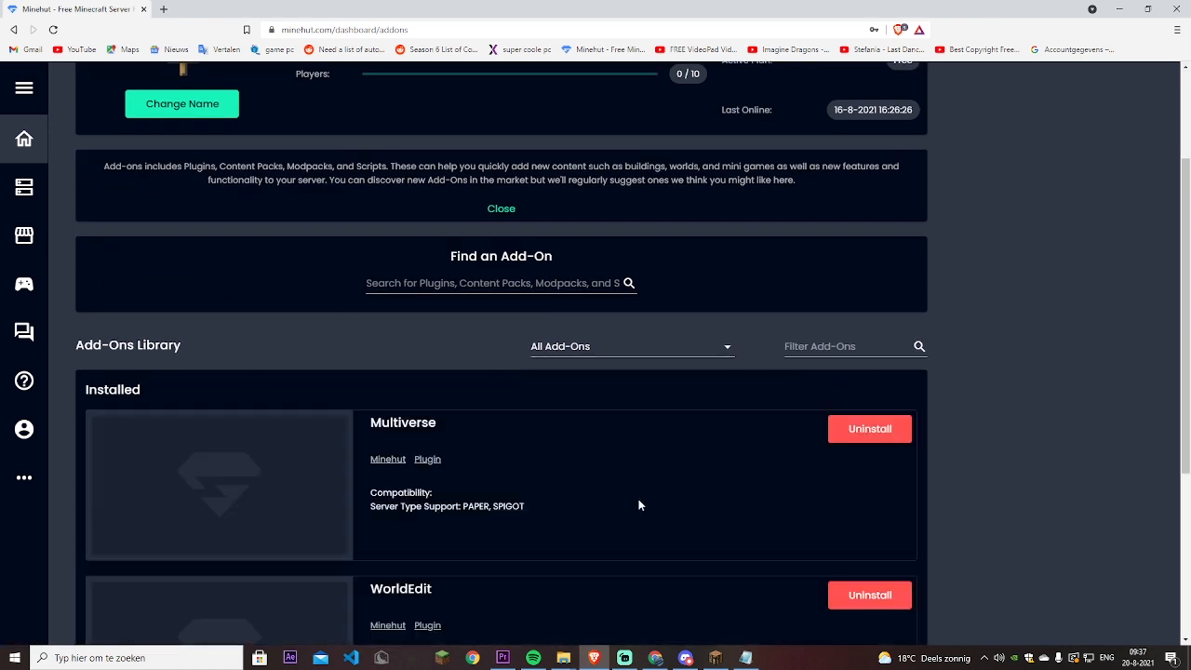
scroll(down, 3)
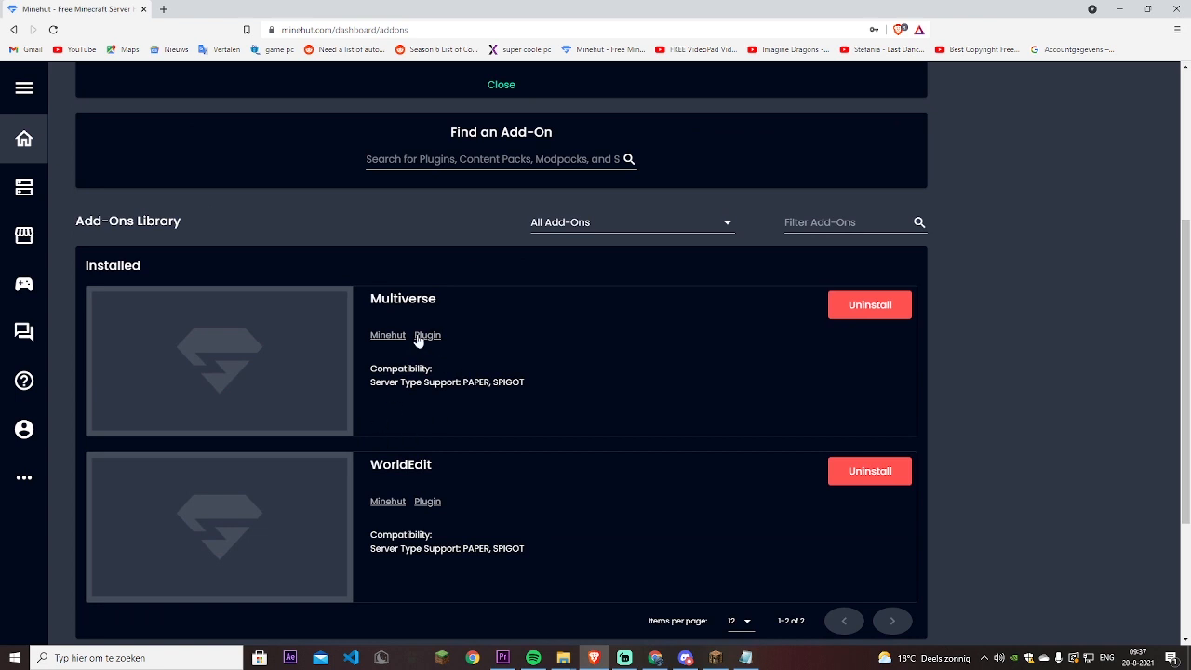
scroll(down, 3)
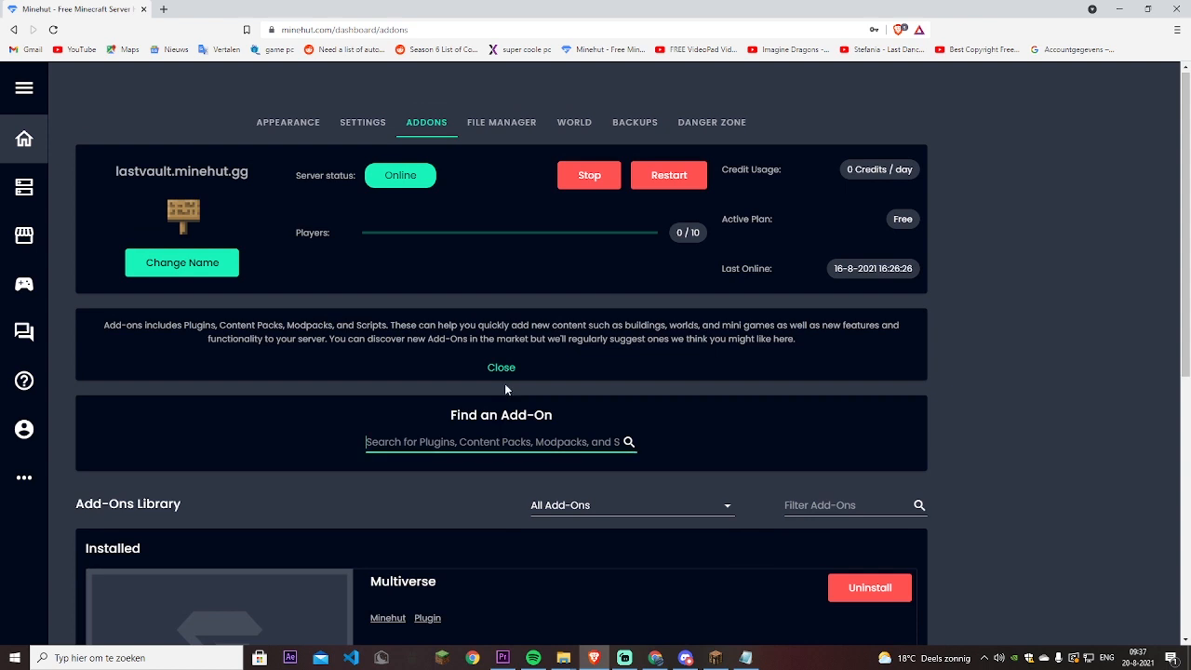
- Search the add-ons for 'multi', showing Multiverse already installed among six results
text(multi)
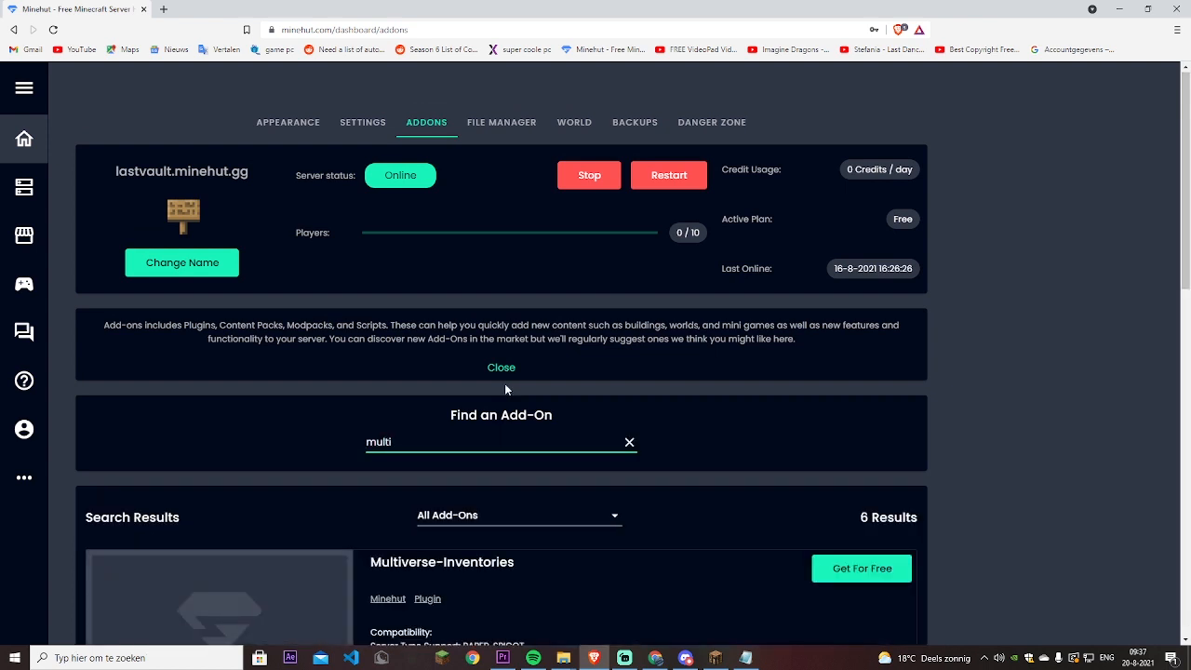
scroll(down, 3)
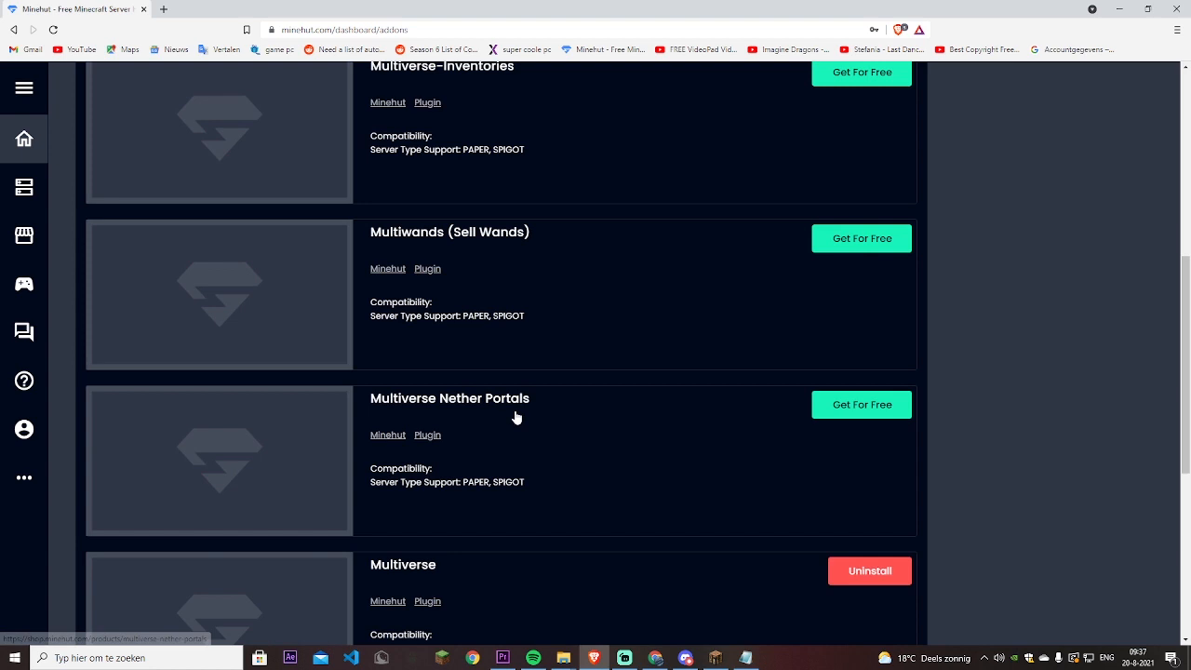
scroll(down, 3)
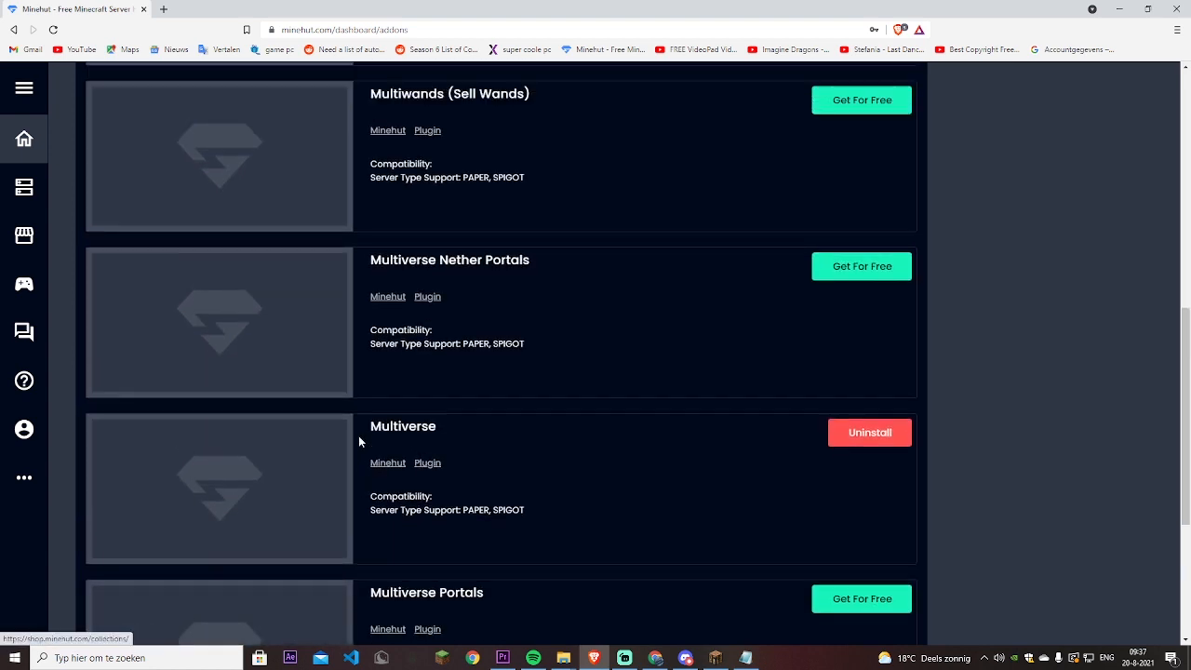
scroll(down, 3)
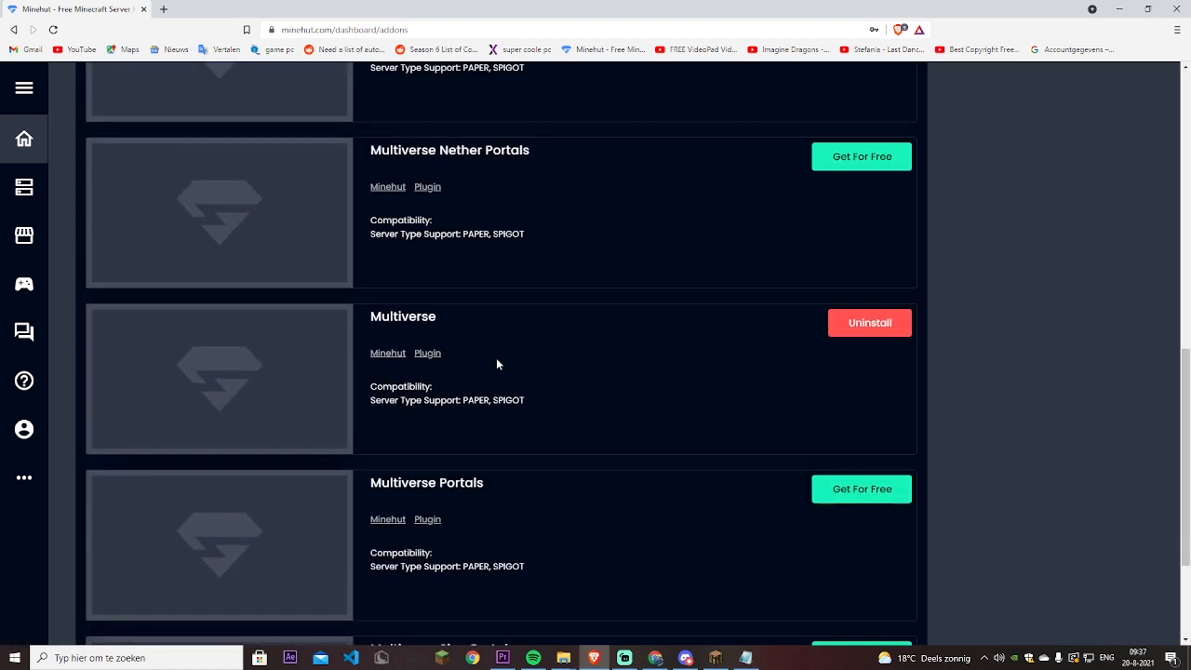
mouse_move(803, 306)
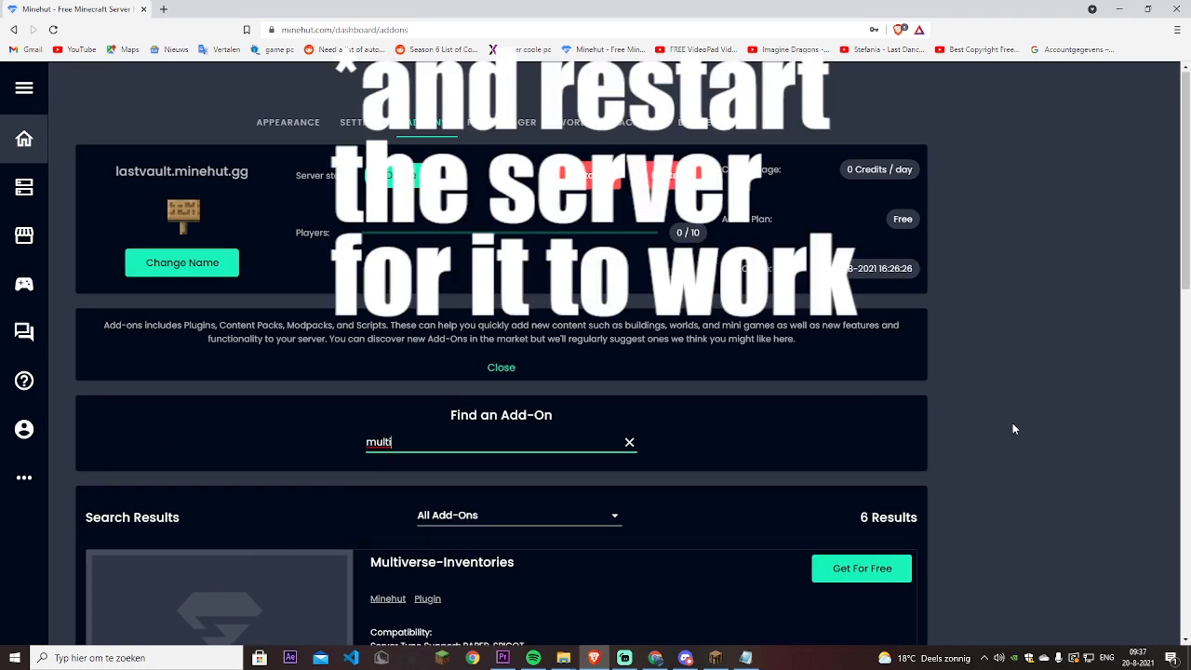
scroll(down, 3)
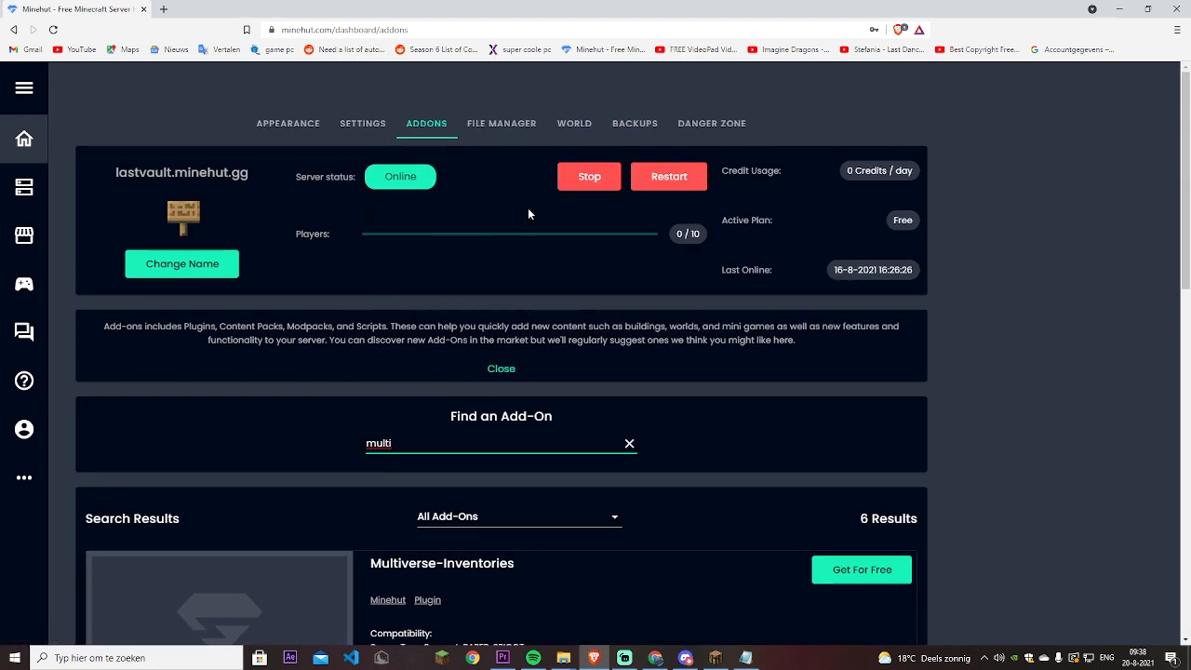
- Show the LASTVAULT World page with its save, reset, seed and upload options
click(575, 123)
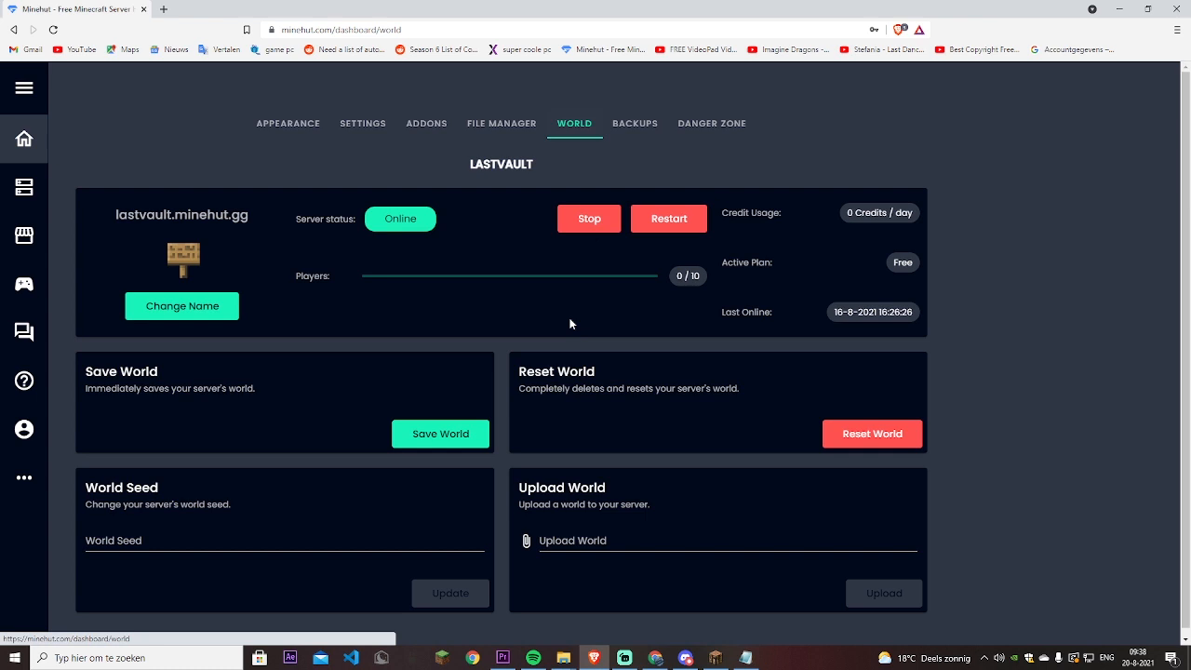
click(572, 540)
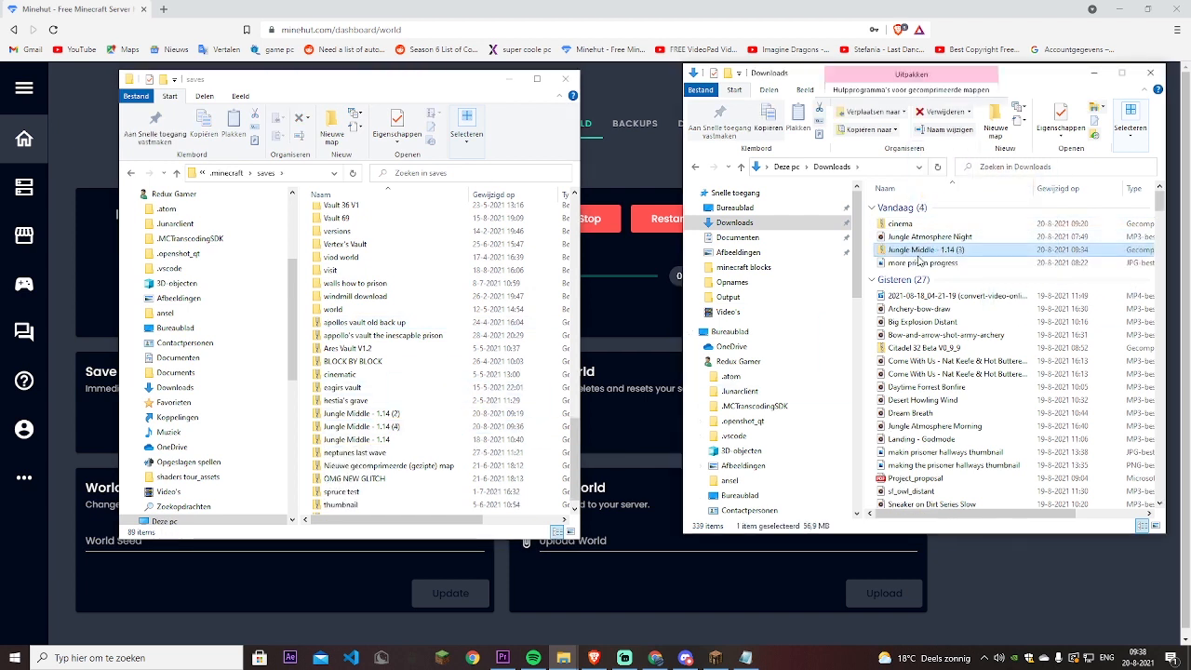
- Rename the Jungle Middle - 1.14 (3) zip in Downloads to 'test'
right_click(924, 249)
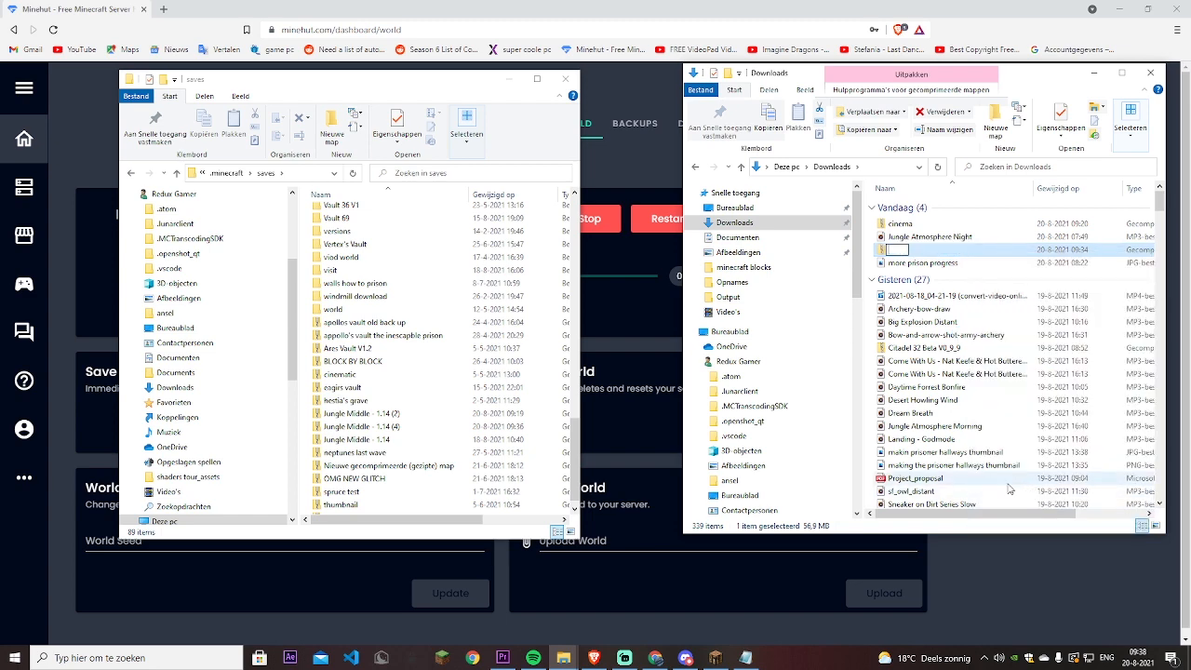
text(test)
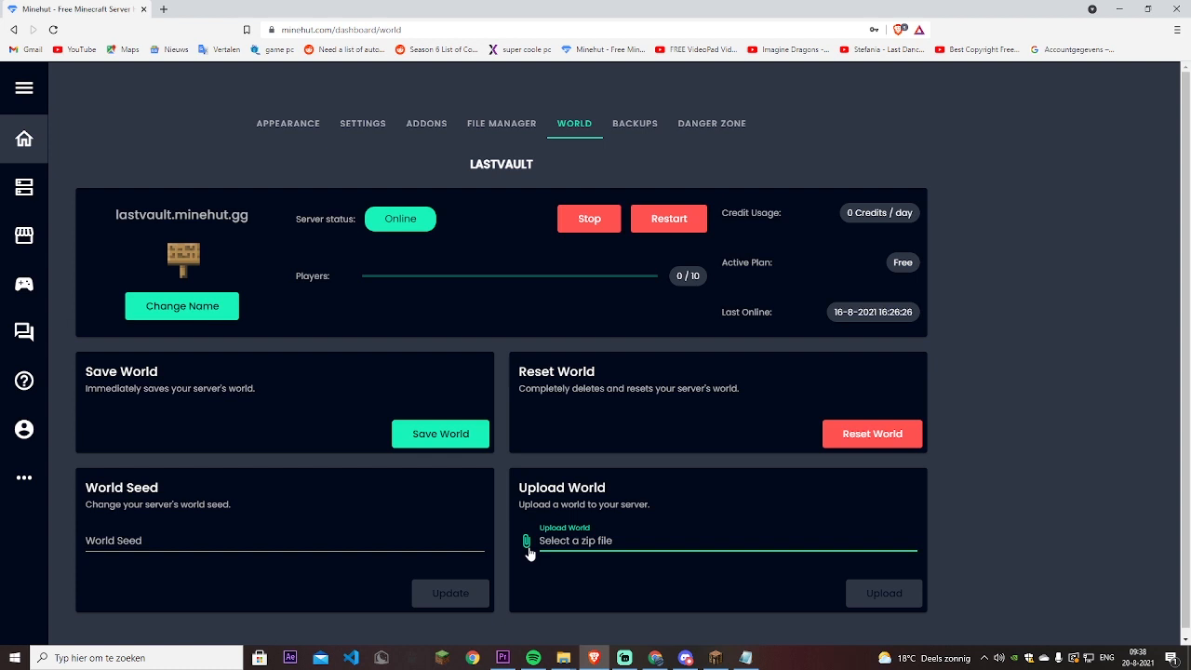
- Select test.zip from Downloads as the world file and upload it to the server
click(575, 540)
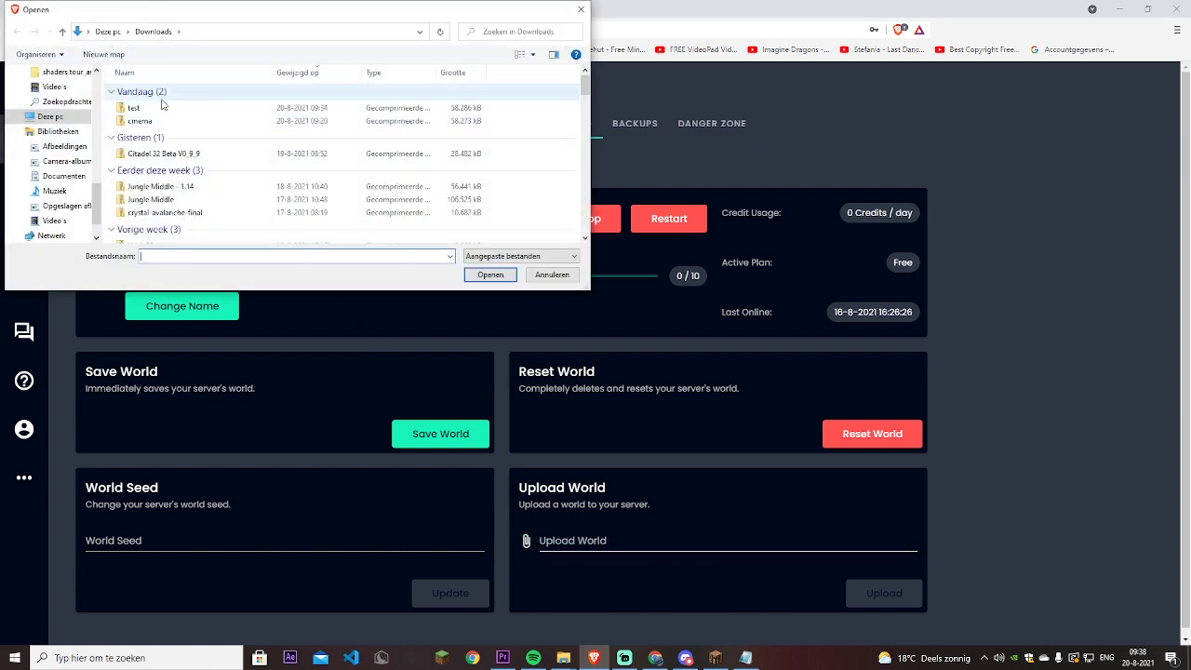
click(133, 107)
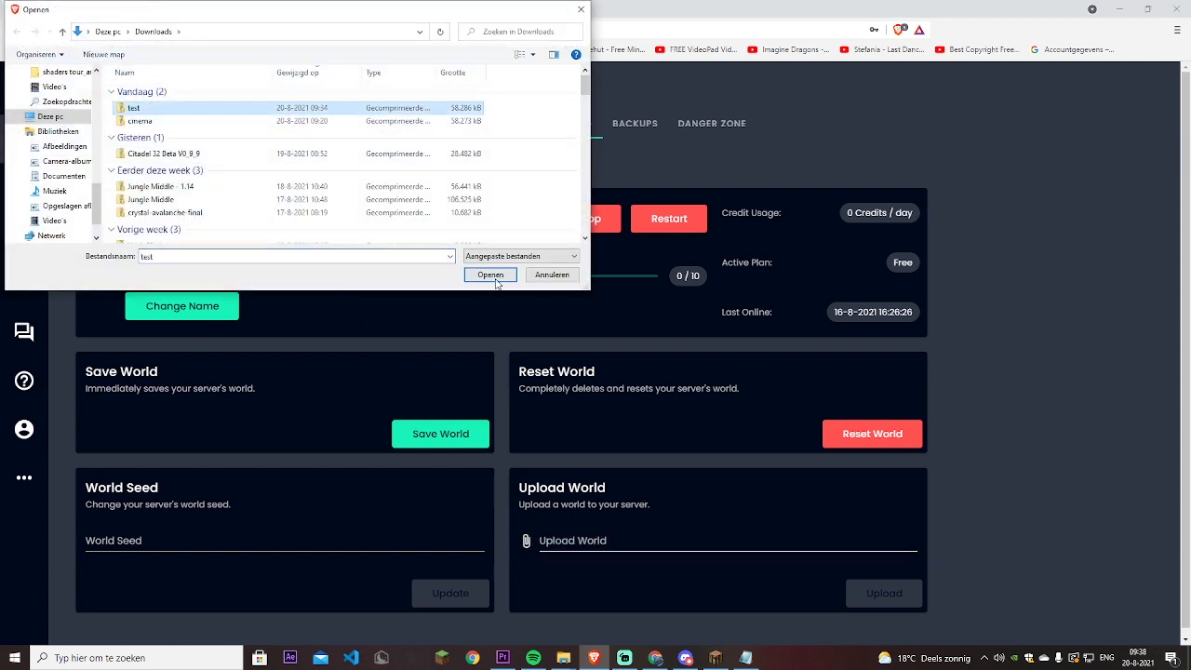
click(490, 274)
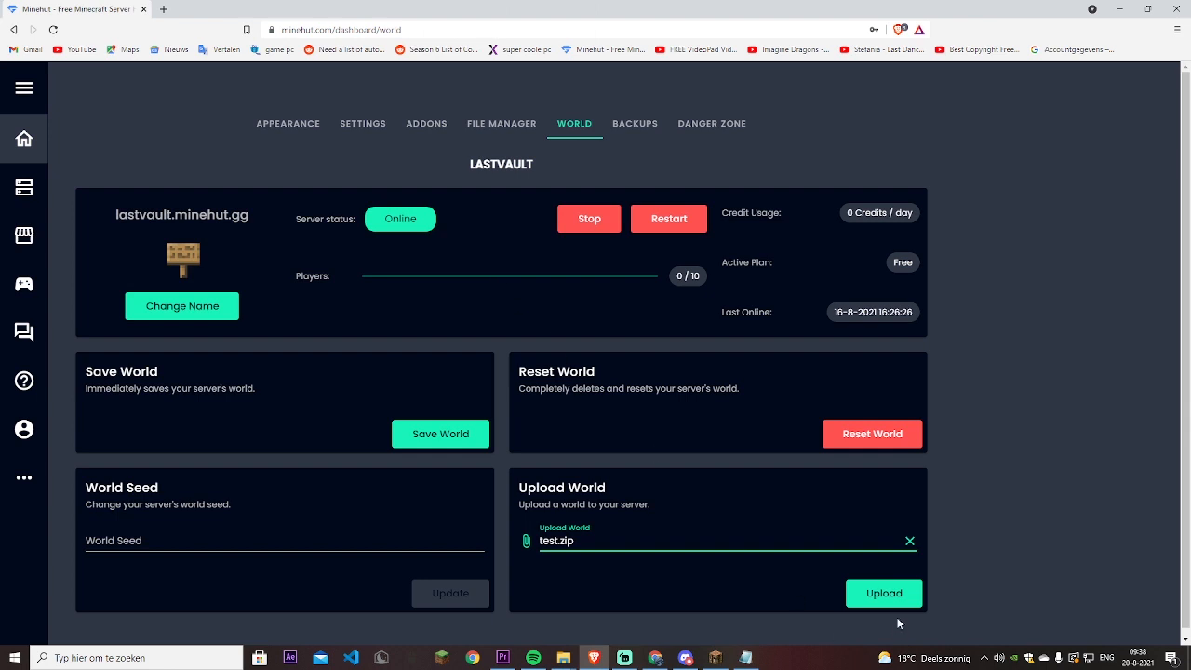
click(883, 593)
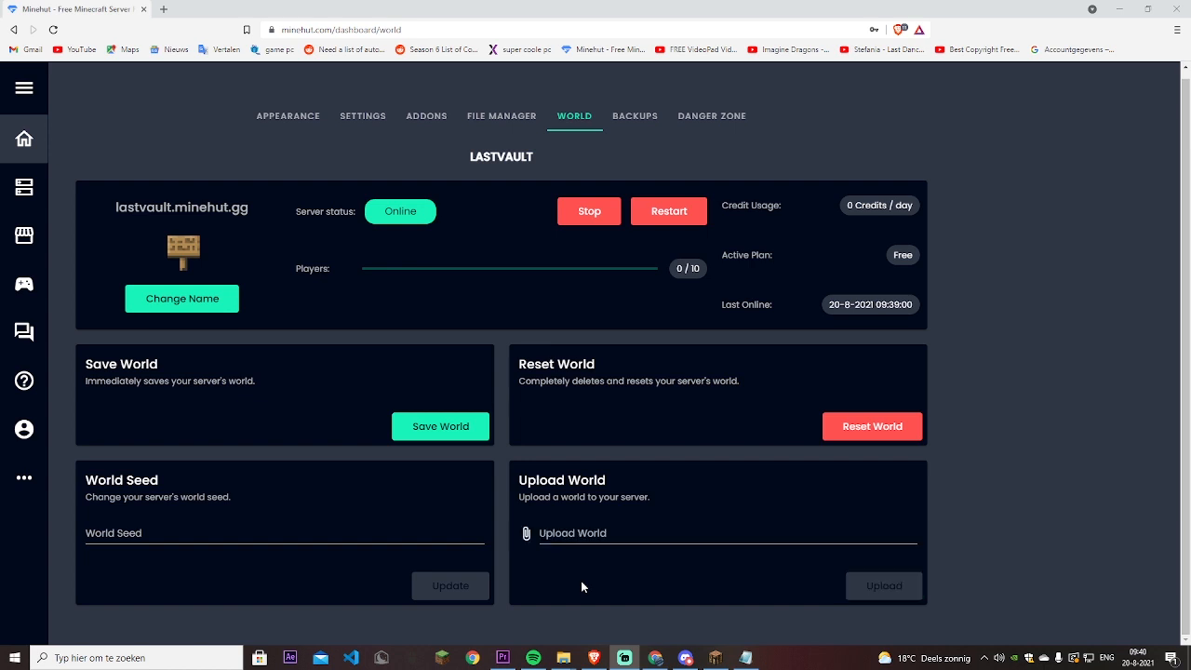
mouse_move(502, 116)
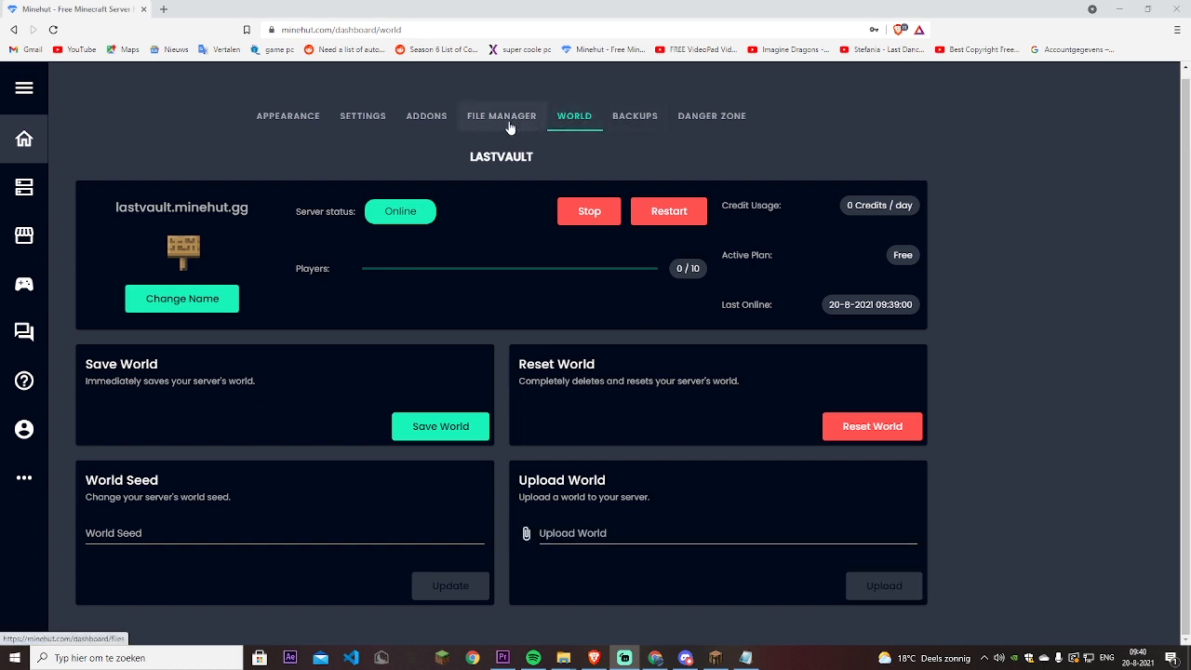
- Check the server's home folder in File Manager for the uploaded ul_test world folder, then go to Minecraft
click(501, 116)
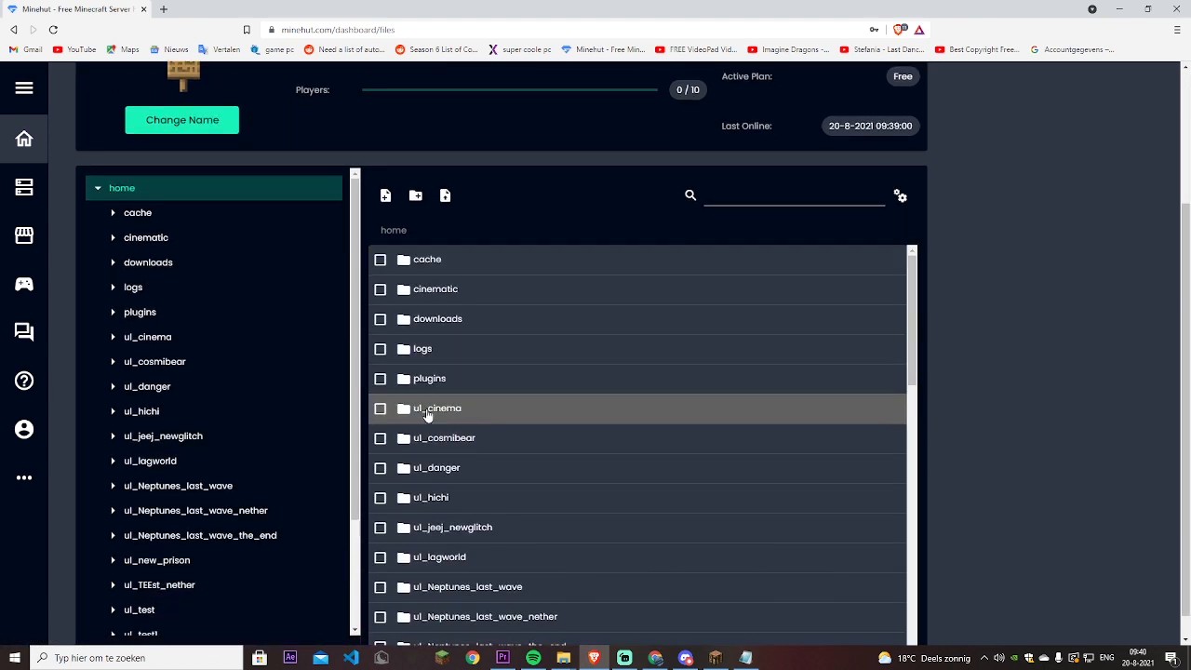
scroll(down, 3)
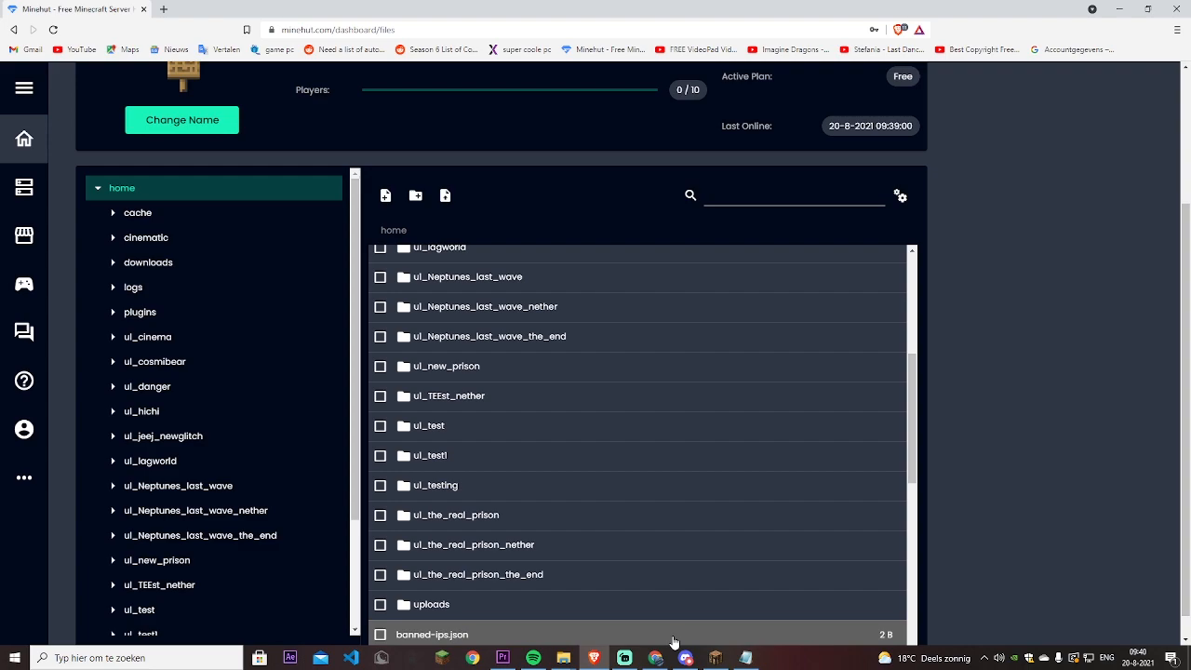
click(655, 658)
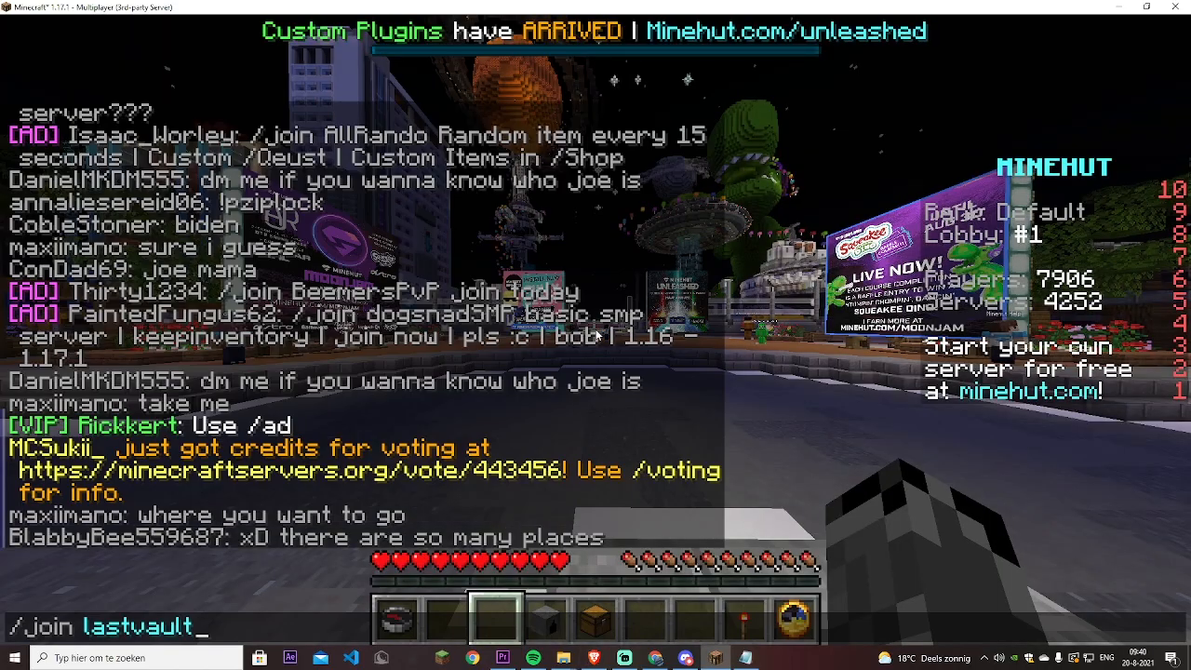
- Send /join lastvault and reopen chat for the creative-mode and /mv list commands
key(enter)
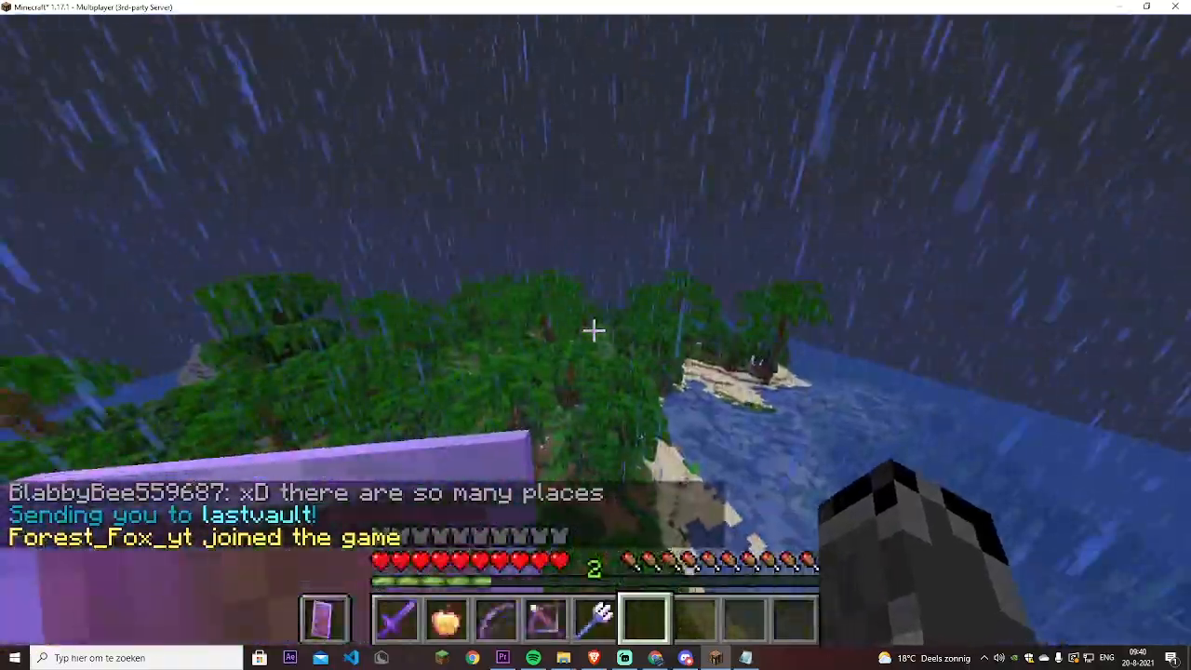
key(F4)
text(/)
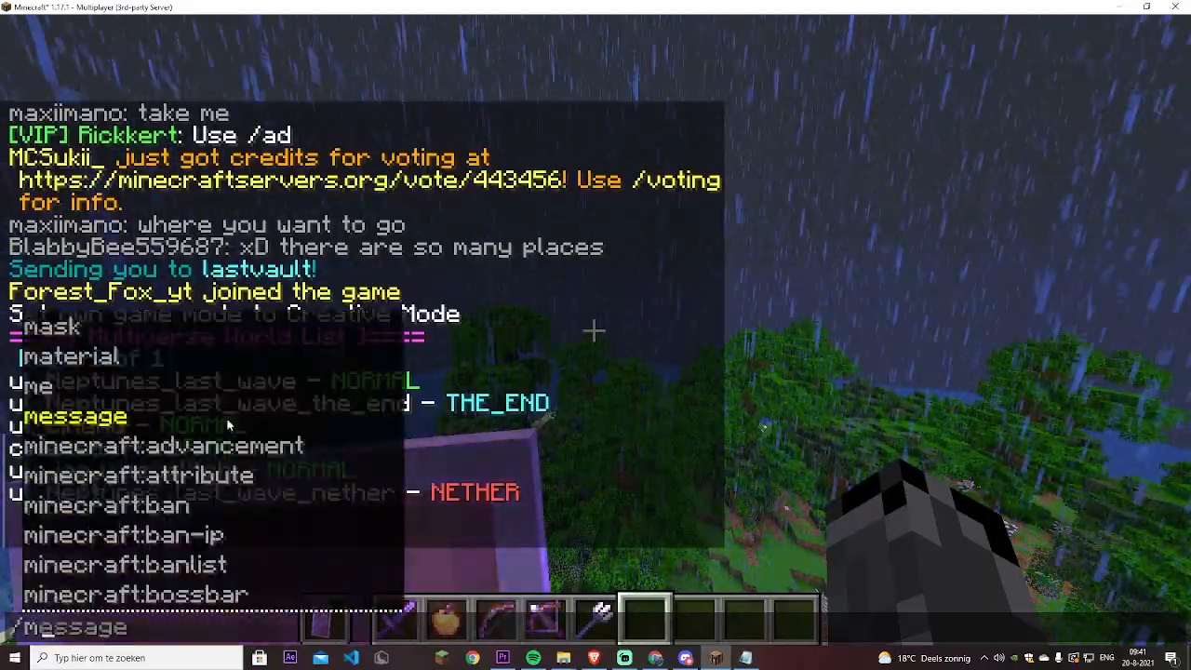
- Run /mvimport ul_test1 normal so ul_test1 appears as a NORMAL world in /mv list
text(mvimport ul_)
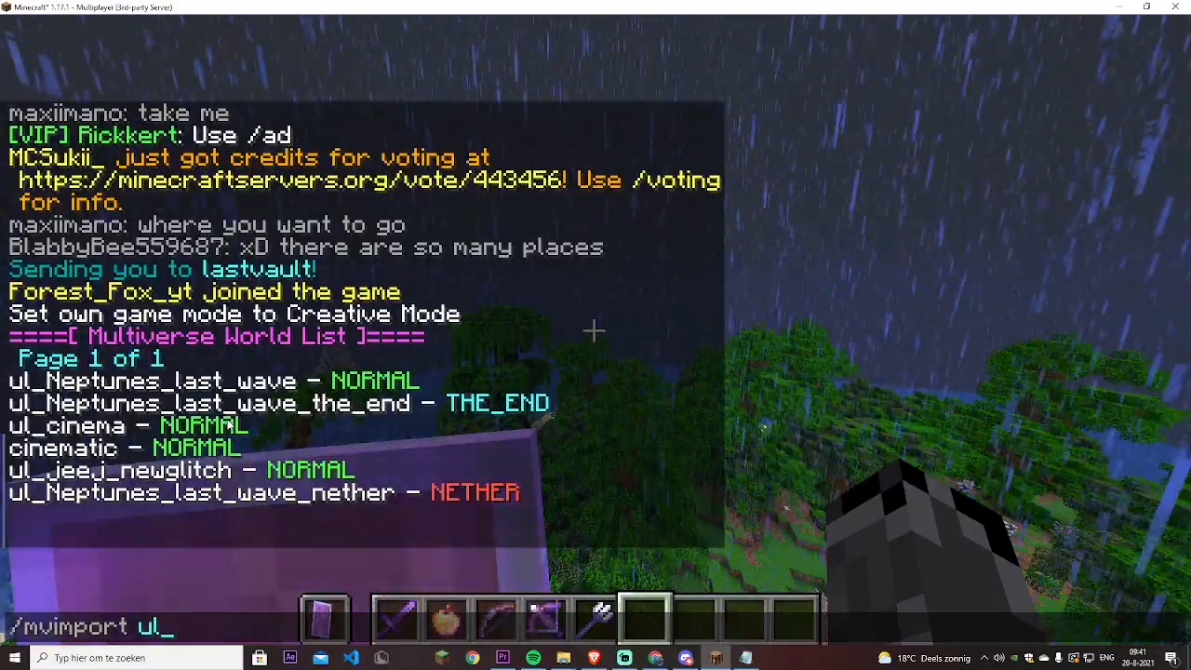
text(test1)
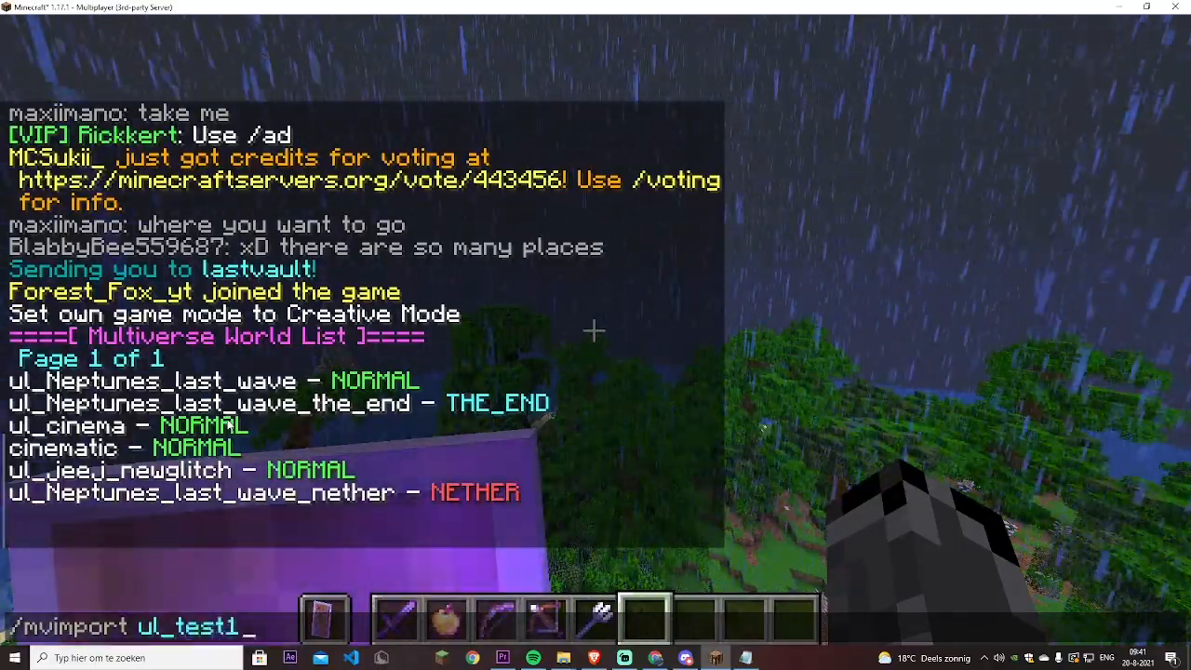
text(normal)
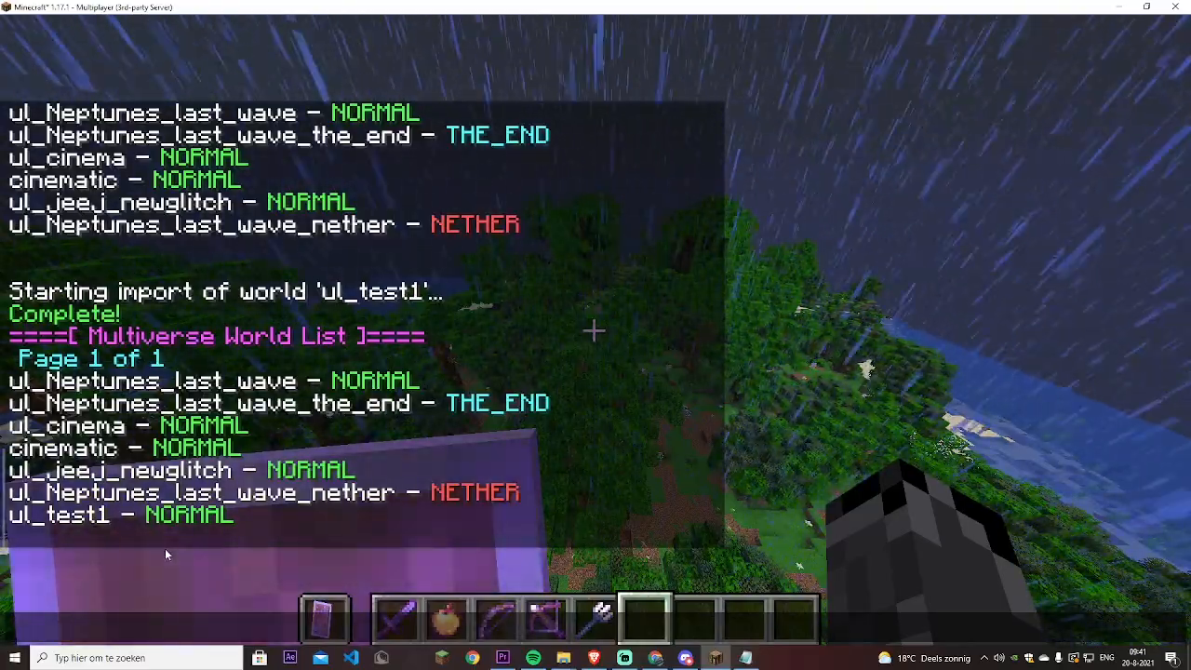
- Run /mvtp ul_test1 to teleport into the imported world and review the chat messages
text(/mvtp)
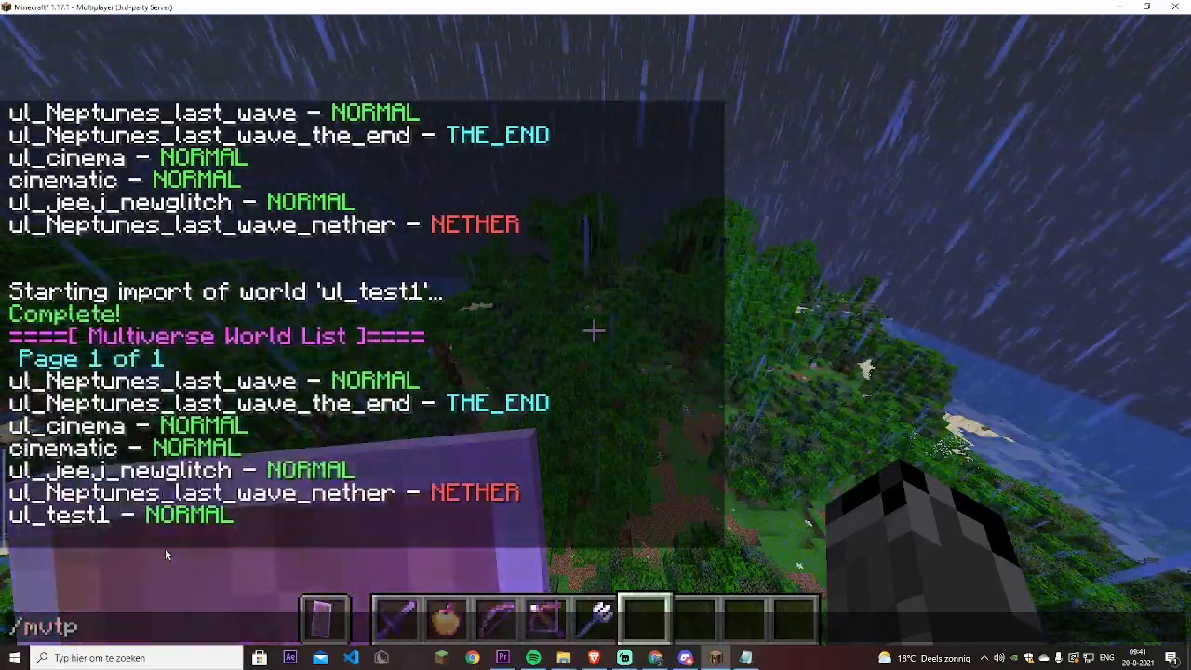
text(ul_)
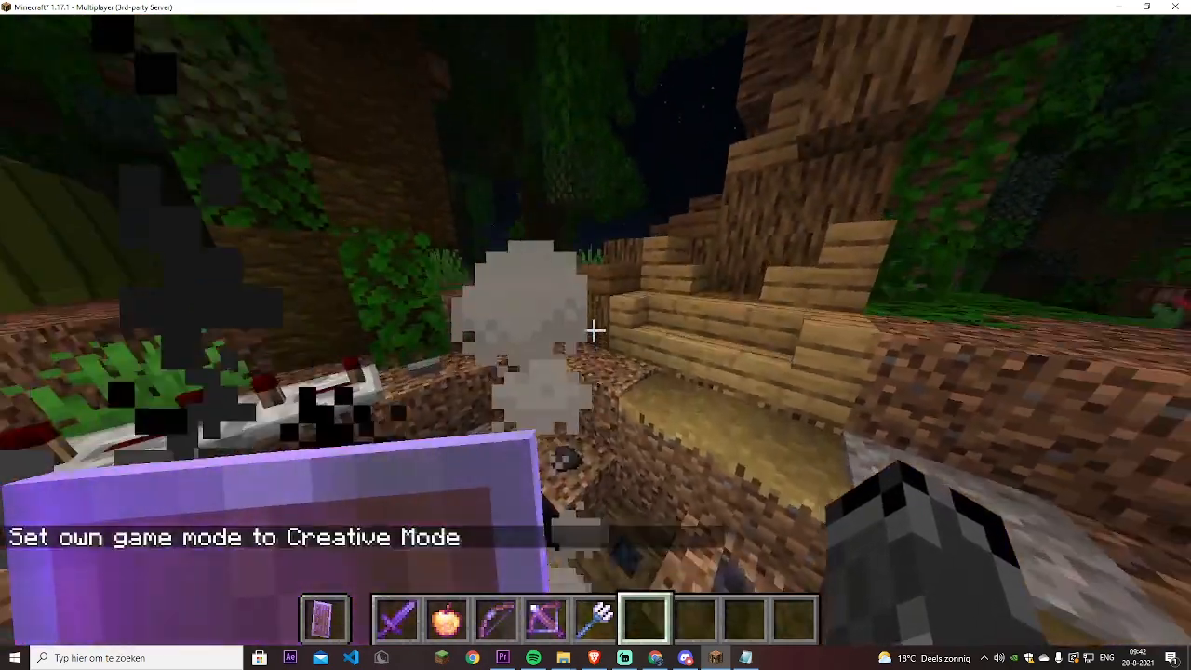
mouse_move(595, 335)
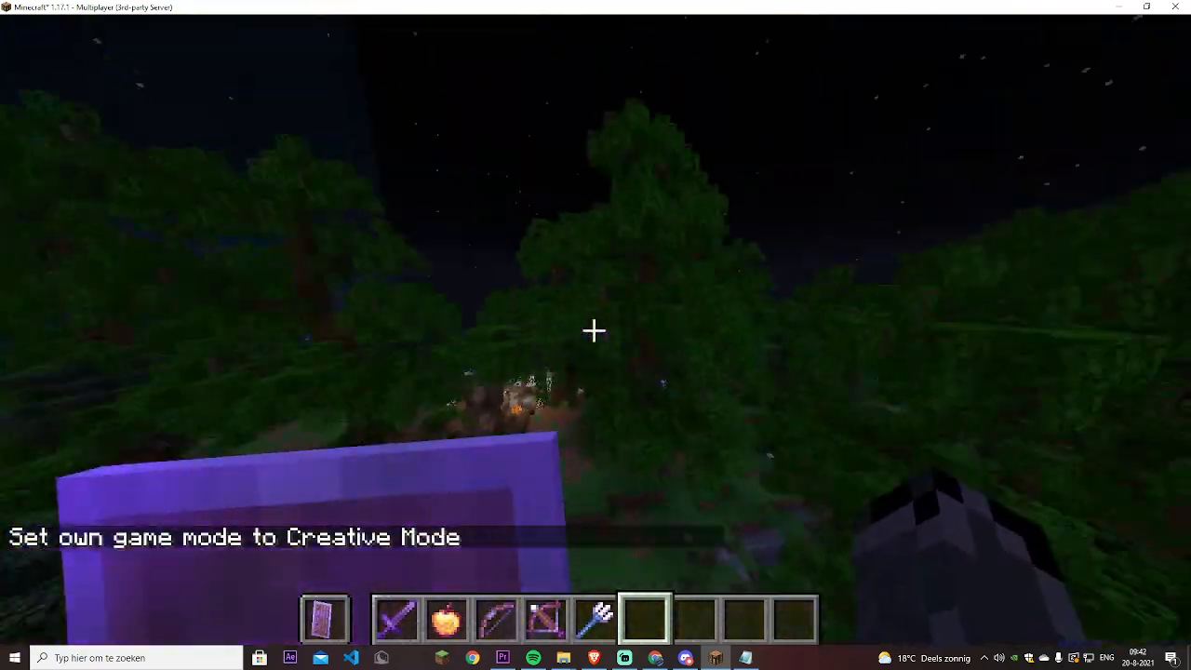
key(e)
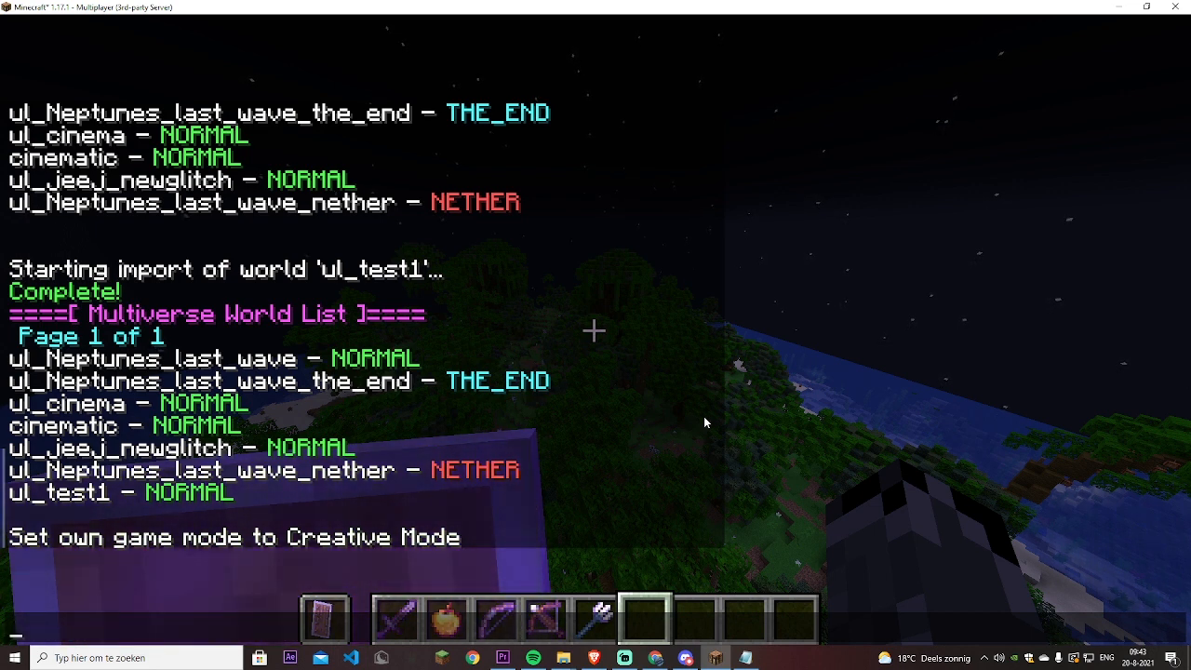
click(594, 658)
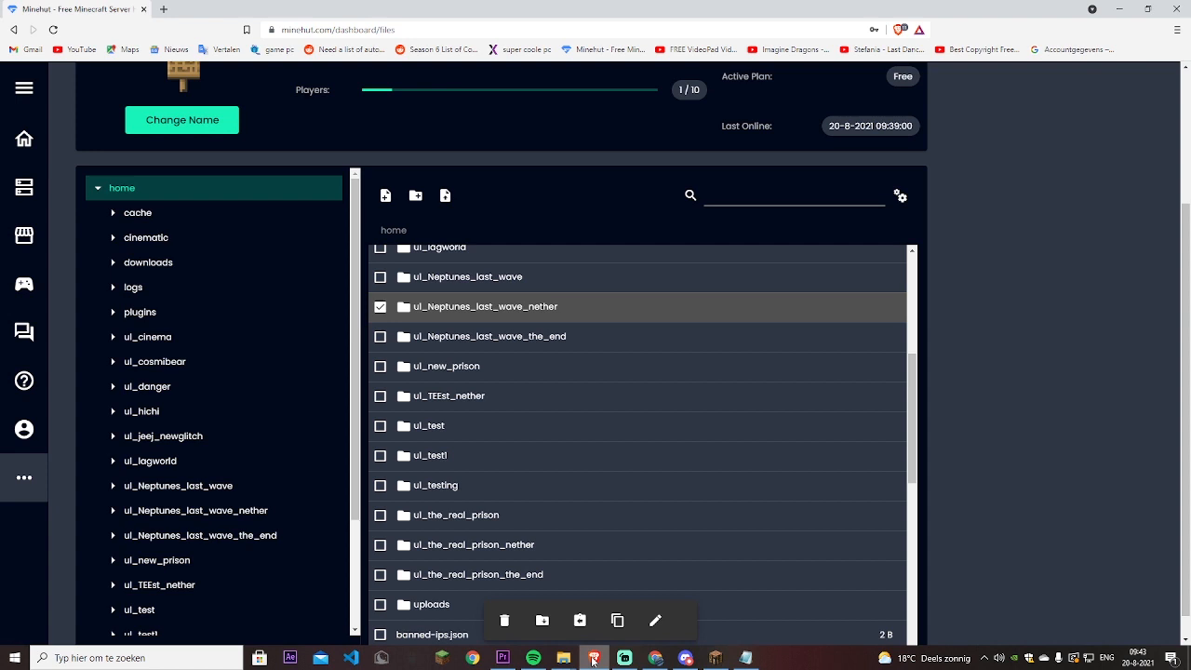
click(381, 307)
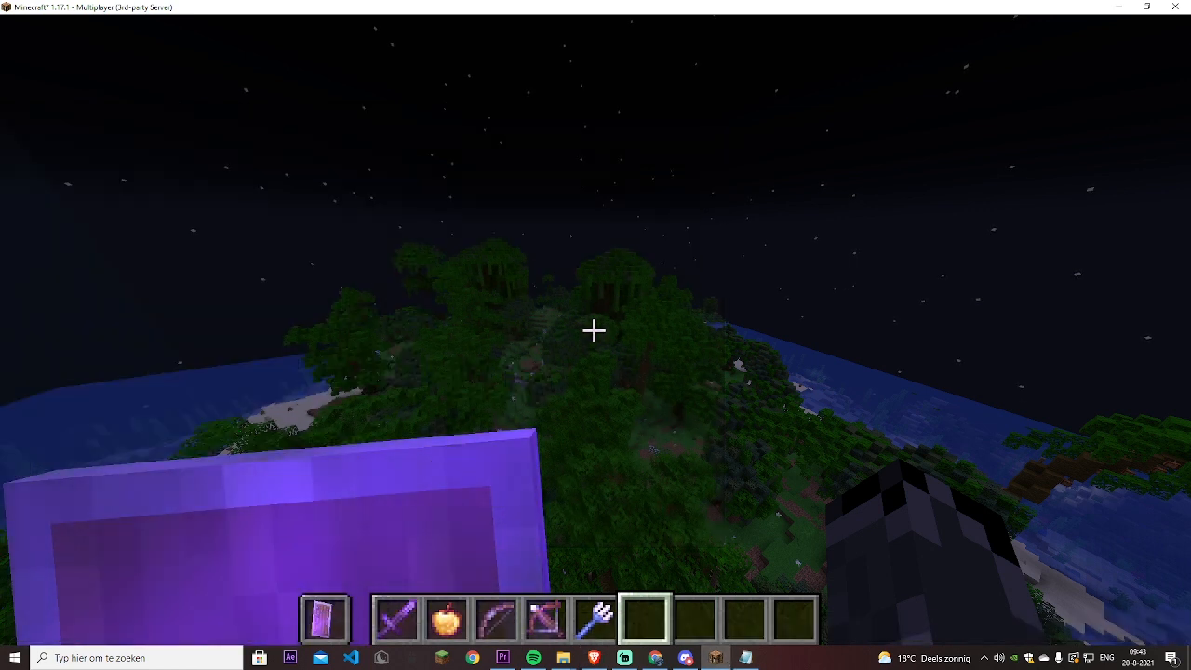
- Run the Multiverse import of ul_testing as a normal world from the chat line
text(/mvanchor)
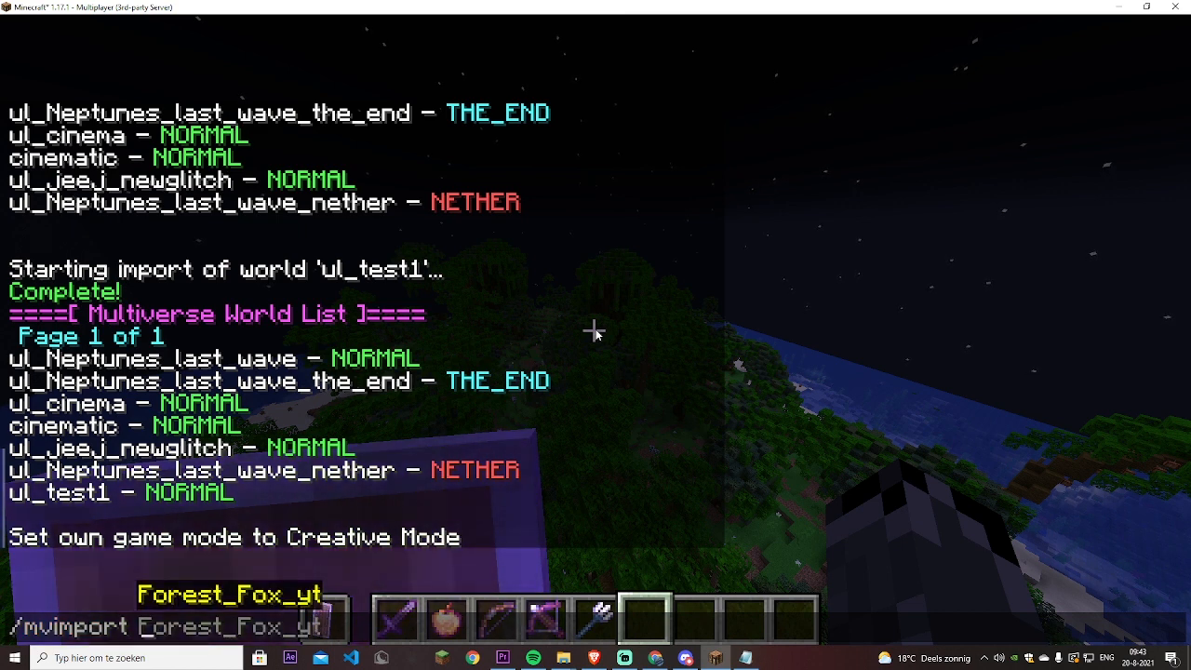
text(ul_)
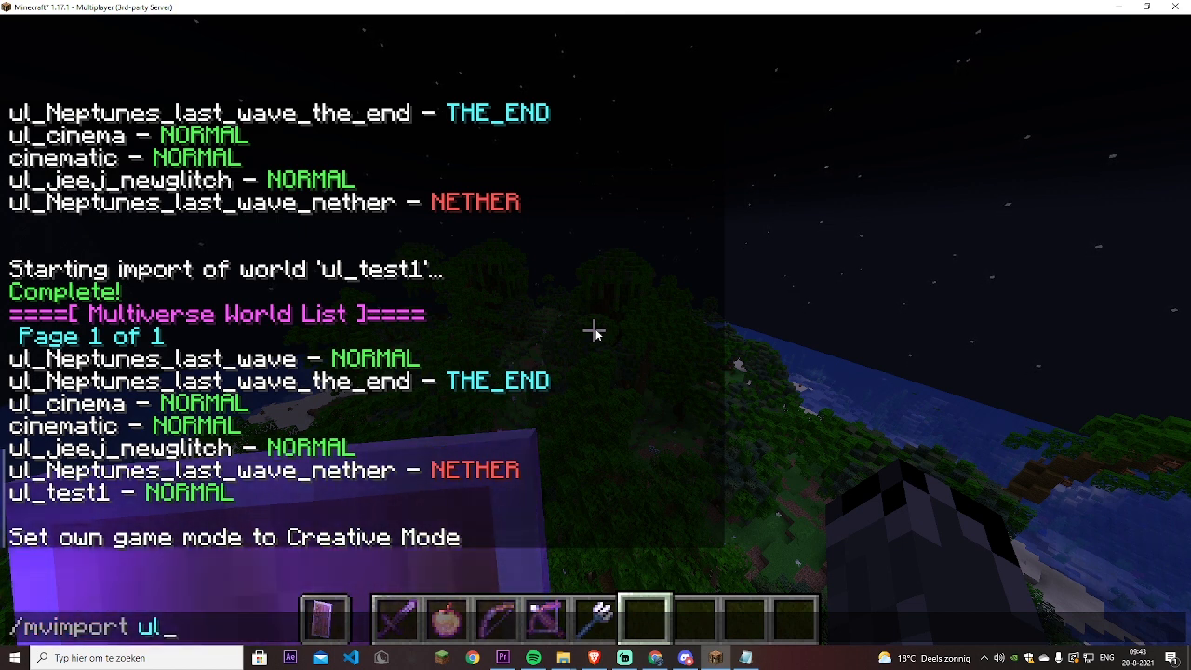
text(testing)
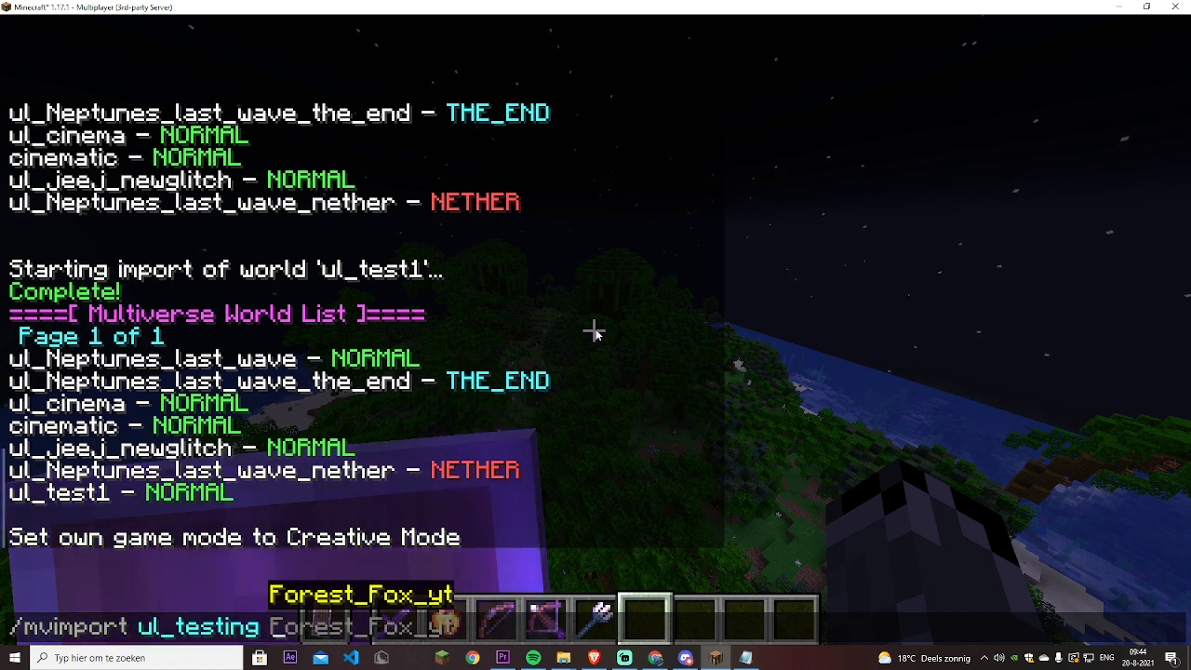
text(NOr)
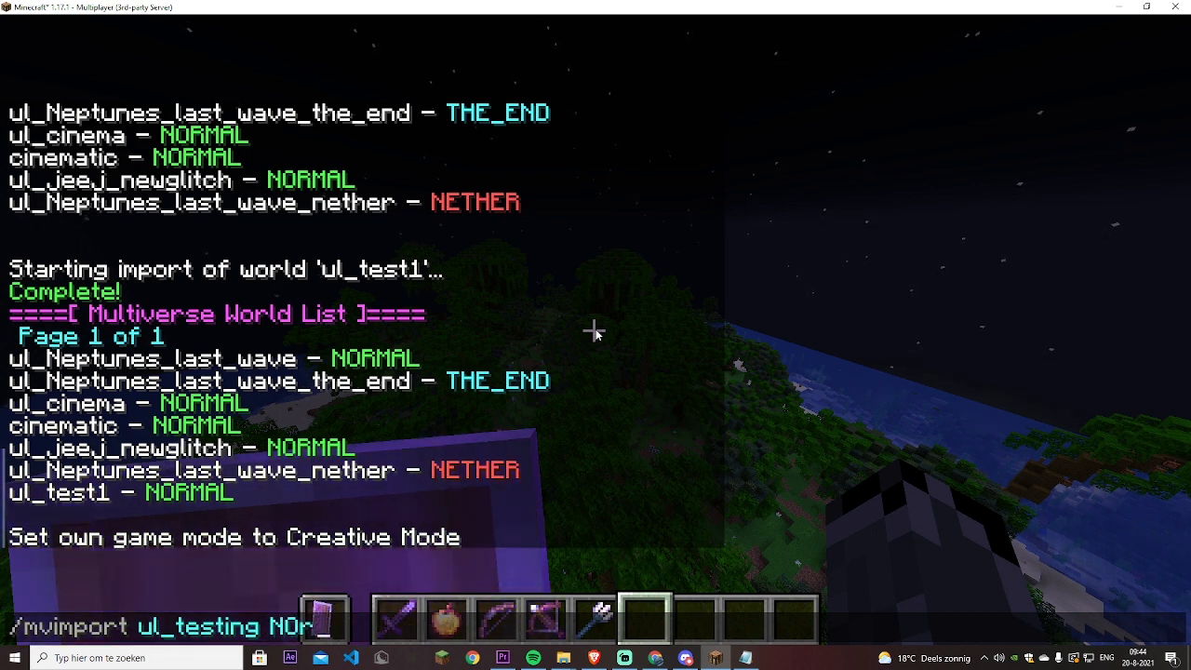
key(enter)
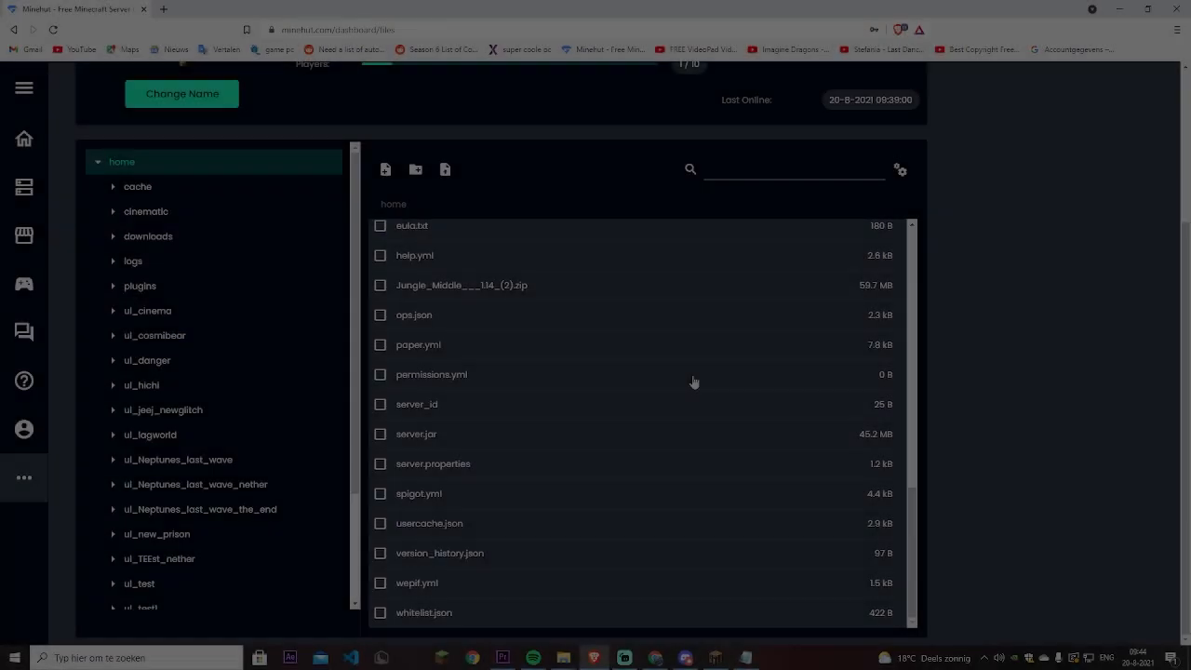
- Select the ul_test1 world folder and download it as ul_test12.zip into Downloads
scroll(down, 3)
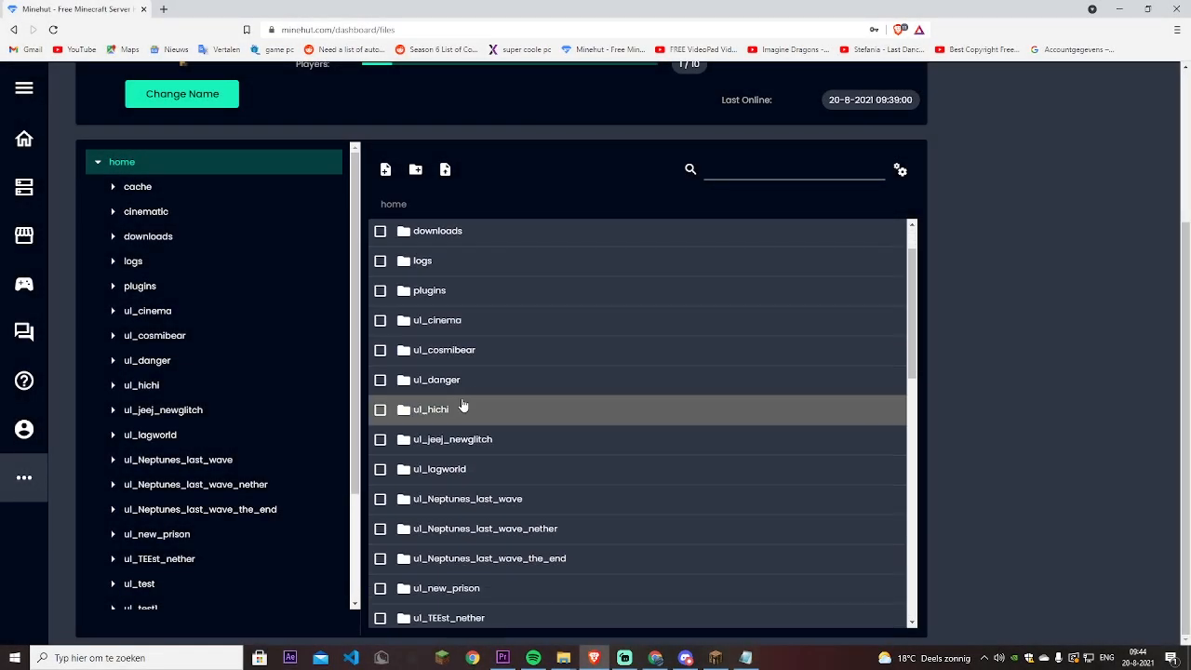
scroll(down, 3)
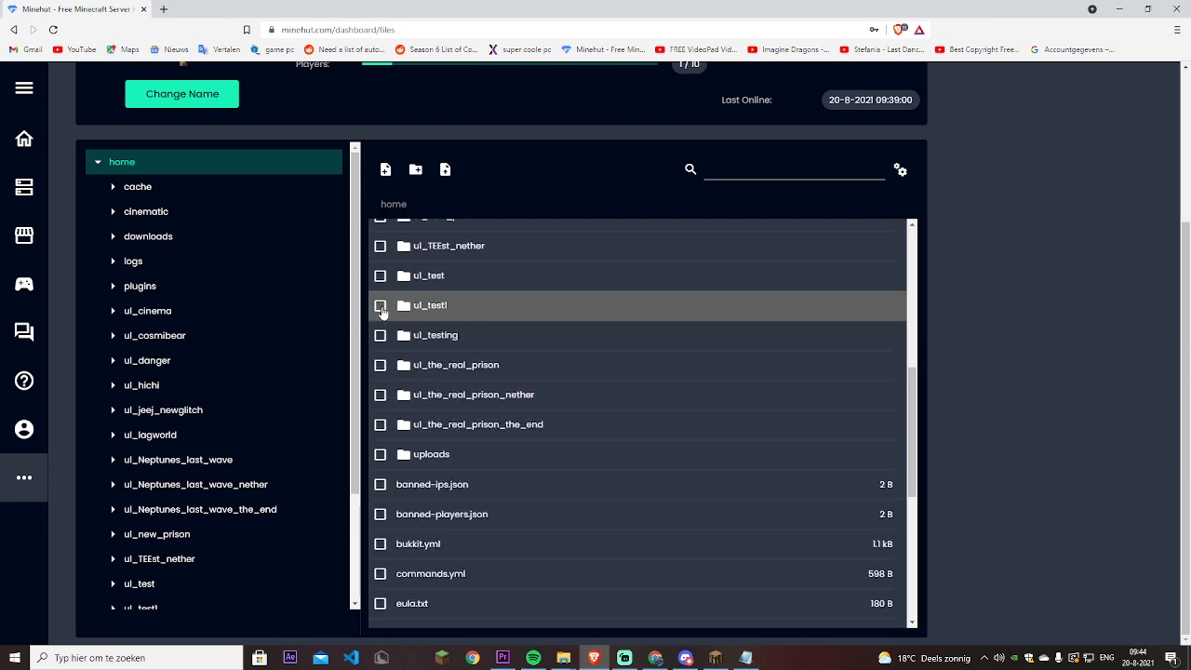
click(381, 305)
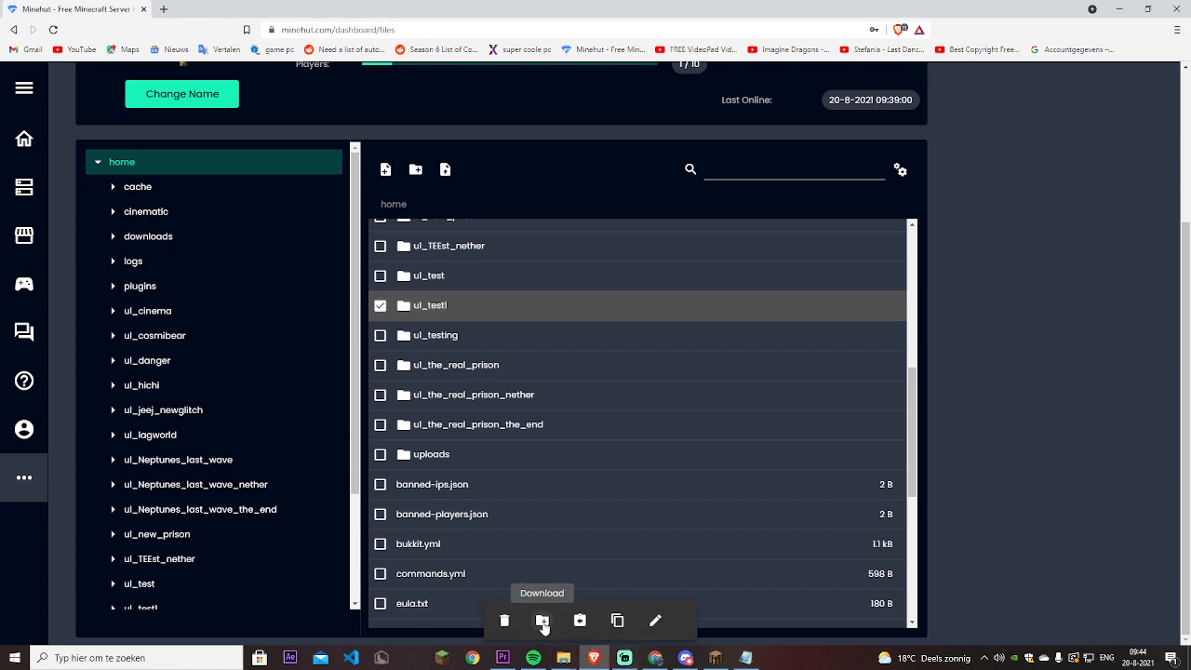
click(542, 621)
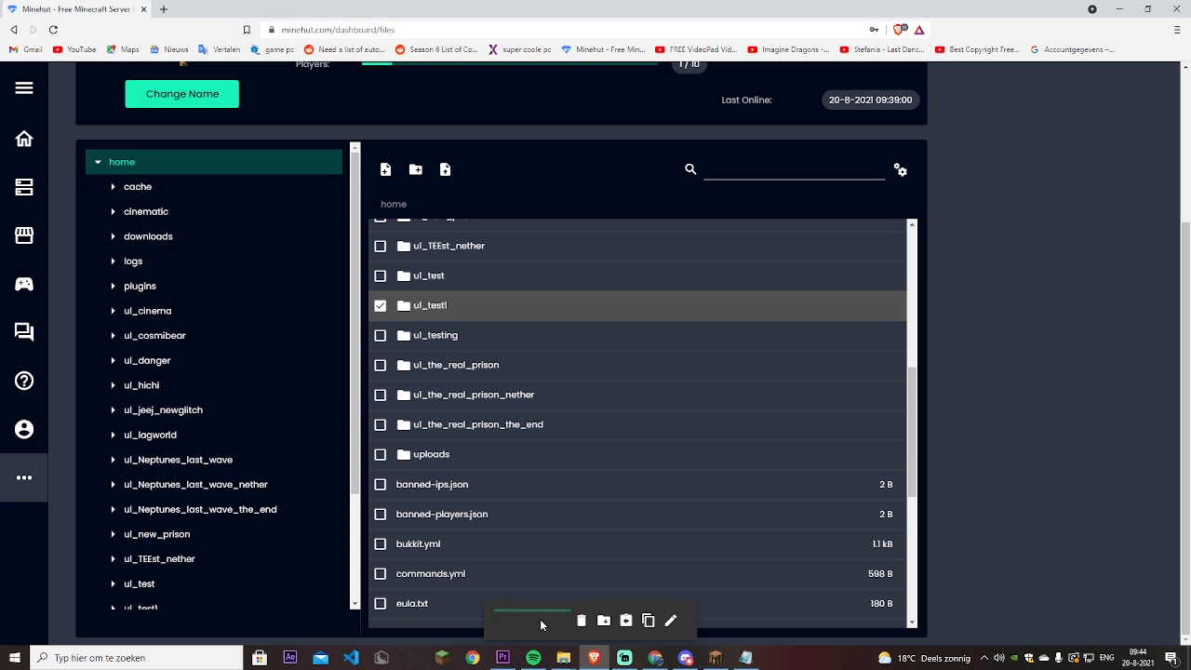
click(625, 621)
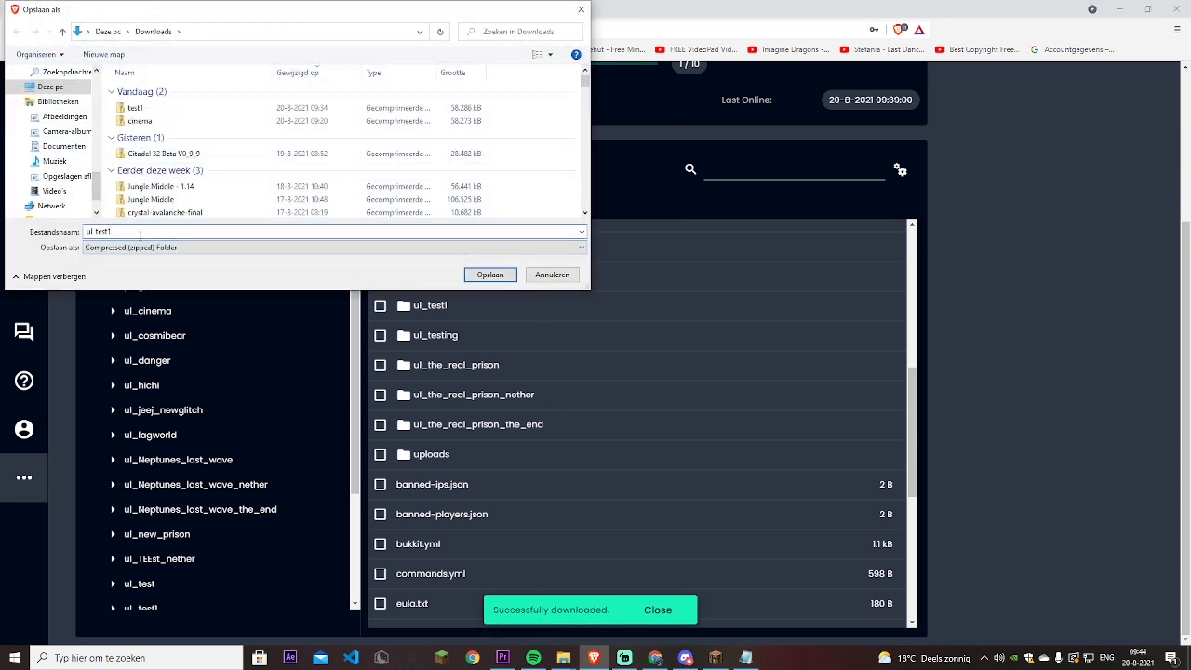
click(490, 274)
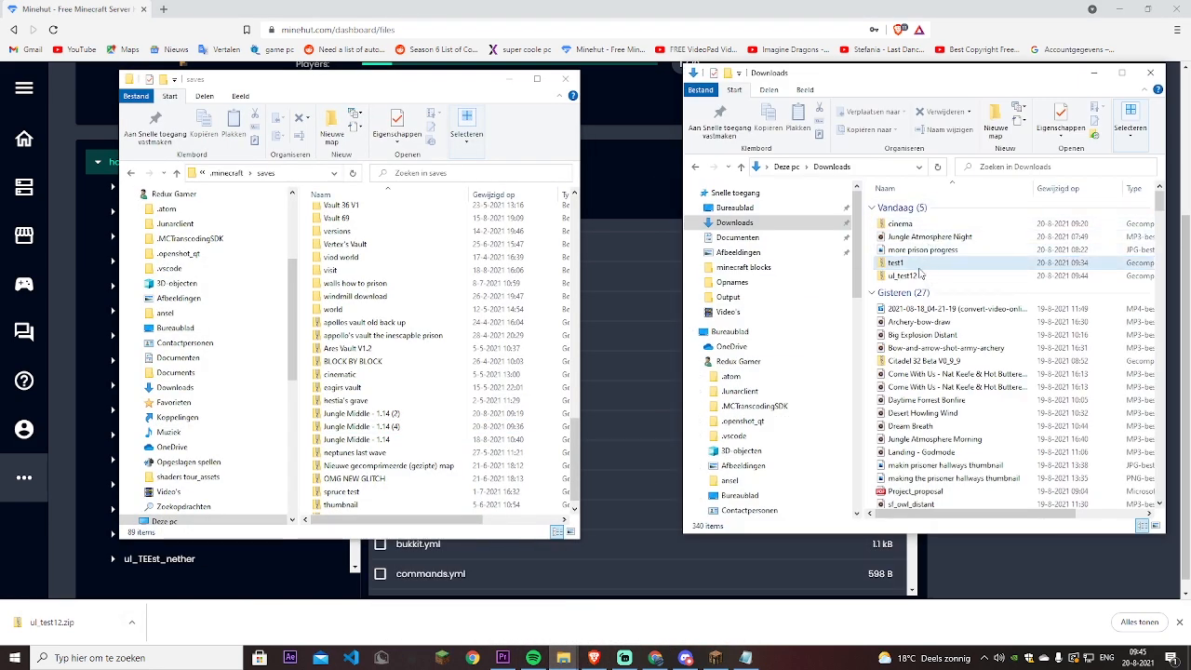
- Open ul_test12.zip and move its ul_test1 folder into the .minecraft\saves folder
double_click(903, 275)
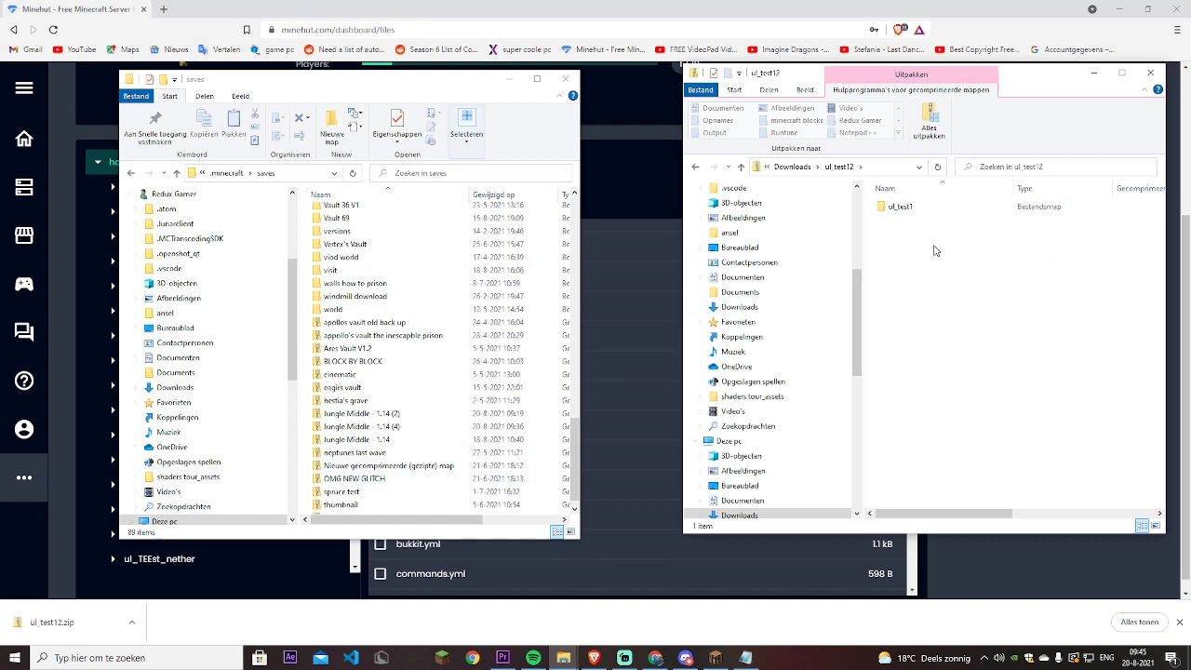
click(899, 206)
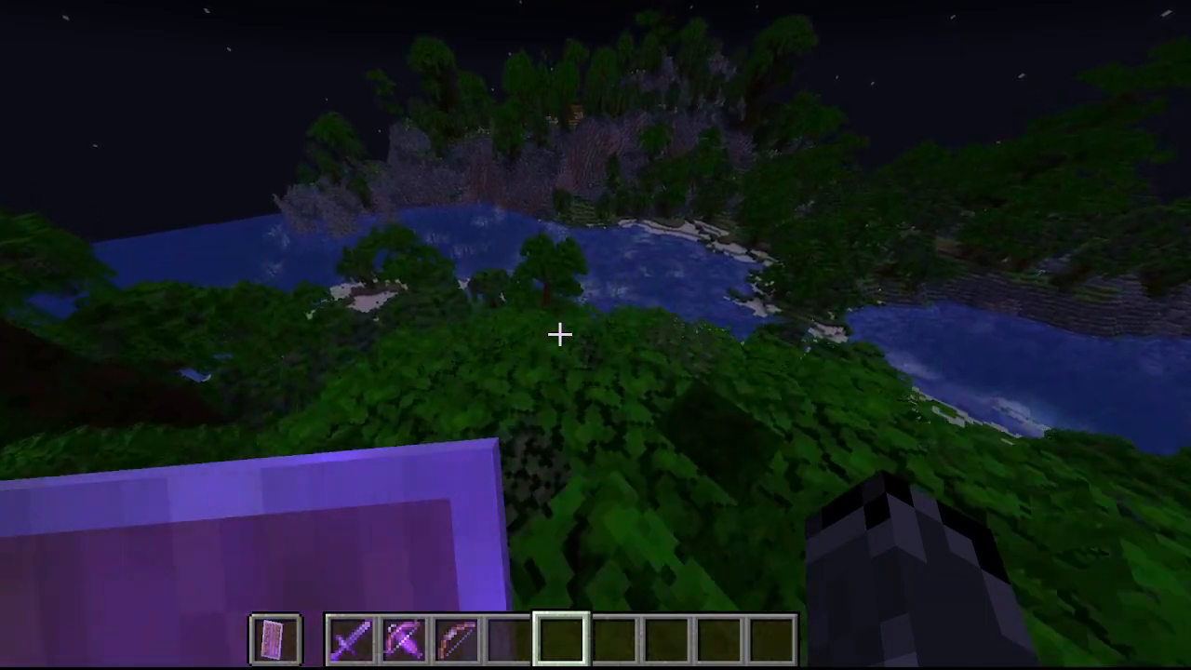
mouse_move(558, 335)
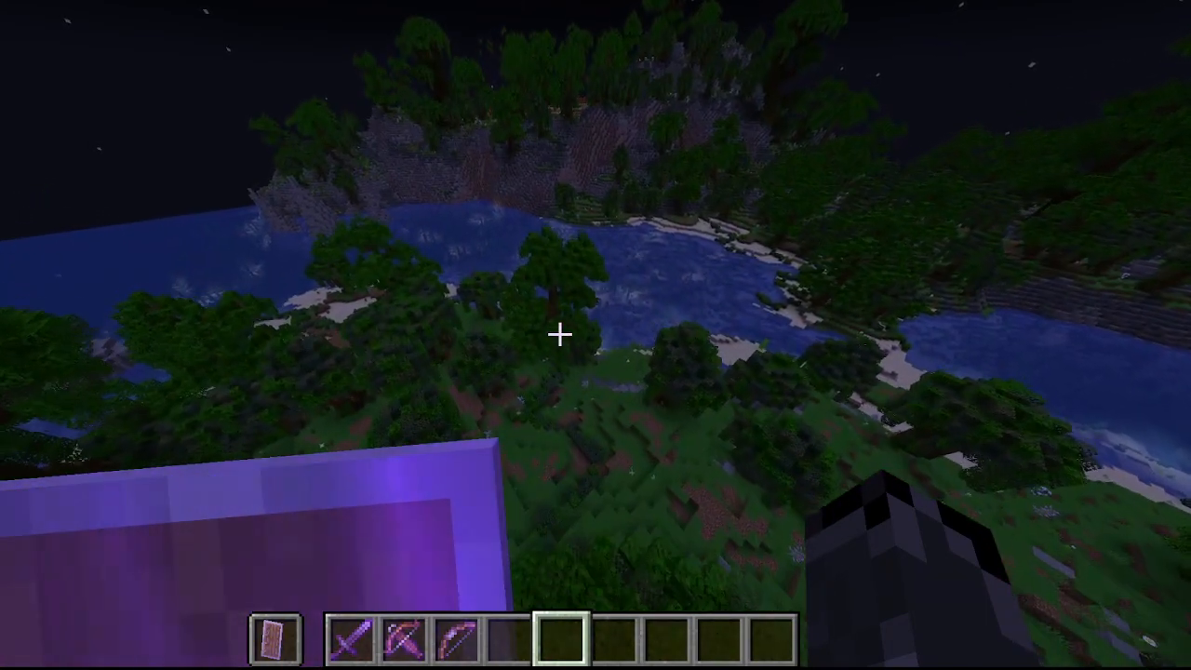